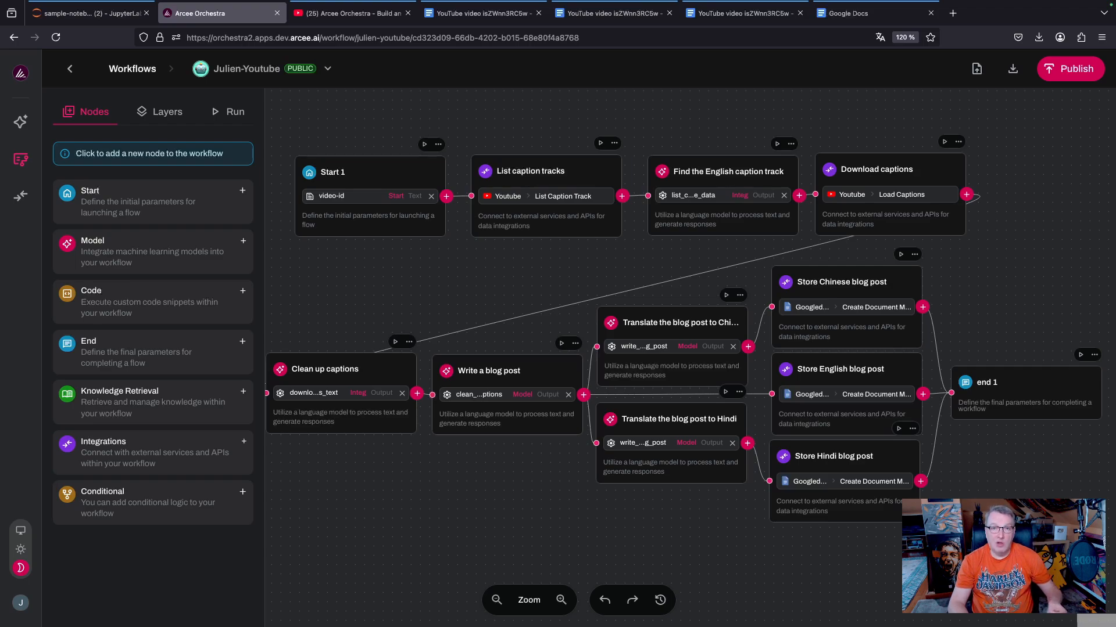
{"action": "mouse_move", "coordinate": [370, 372]}
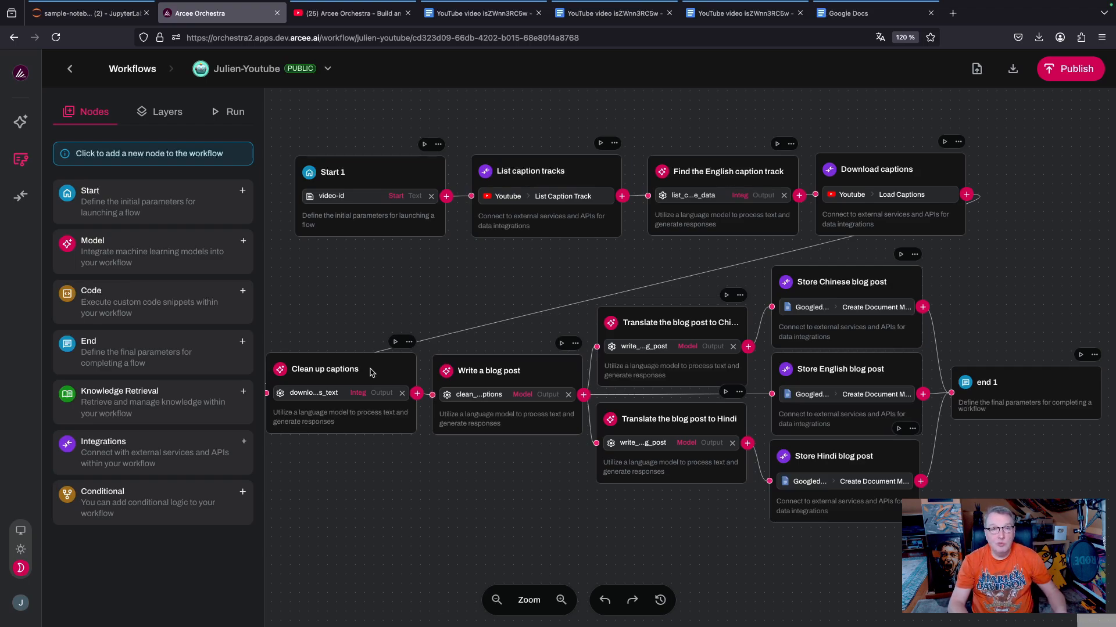
Switch to the YouTube tab showing the agentic retrieval workflow video.
{"action": "left_click", "coordinate": [349, 13]}
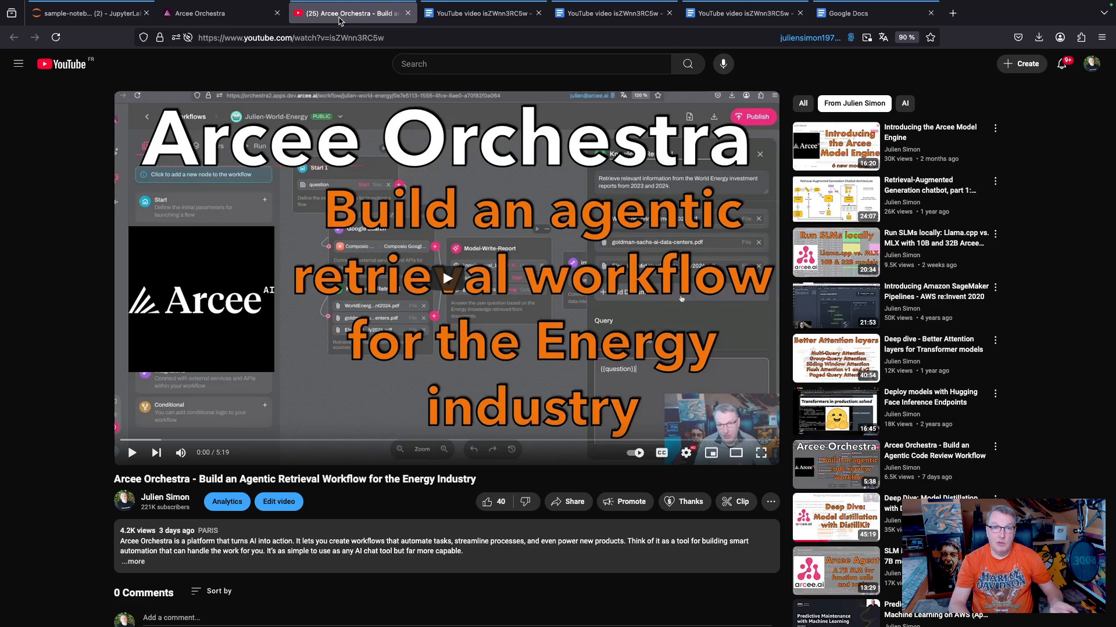
Skim the English, Hindi and Chinese blog post documents, then return to the caption-to-blog workflow.
{"action": "left_click", "coordinate": [482, 13]}
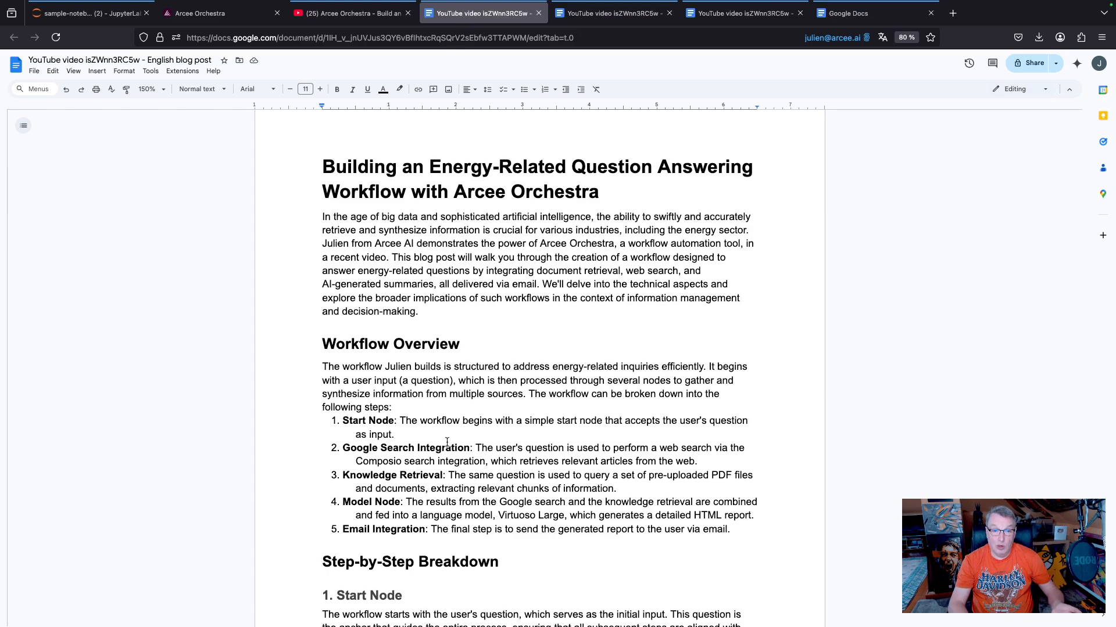
{"action": "scroll", "scroll_direction": "down", "scroll_amount": 3}
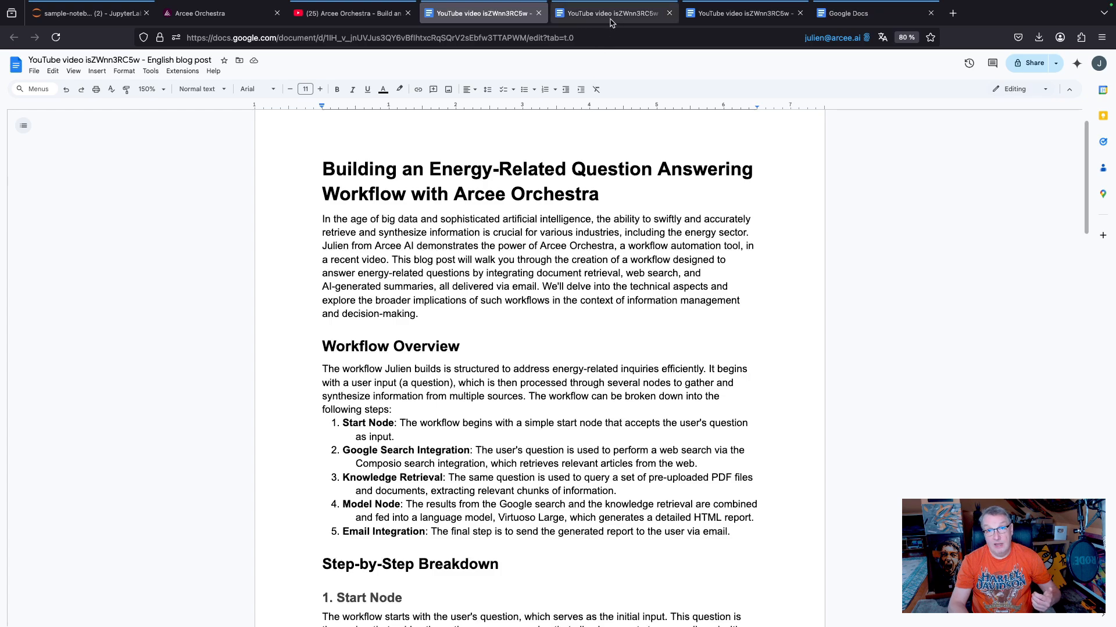
{"action": "left_click", "coordinate": [613, 12]}
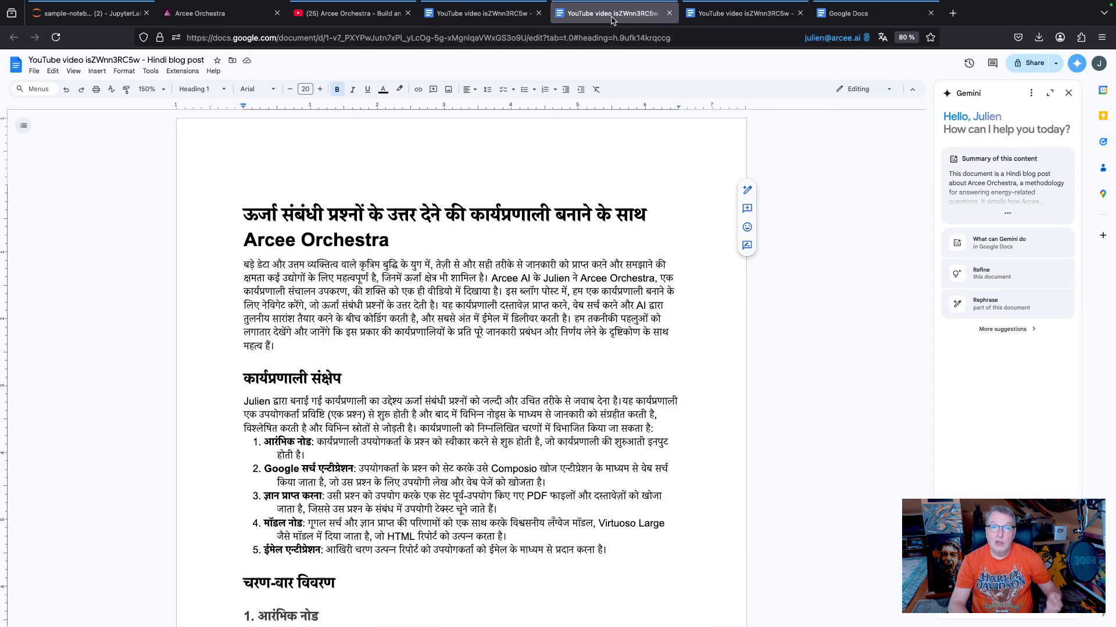
{"action": "left_click", "coordinate": [743, 13]}
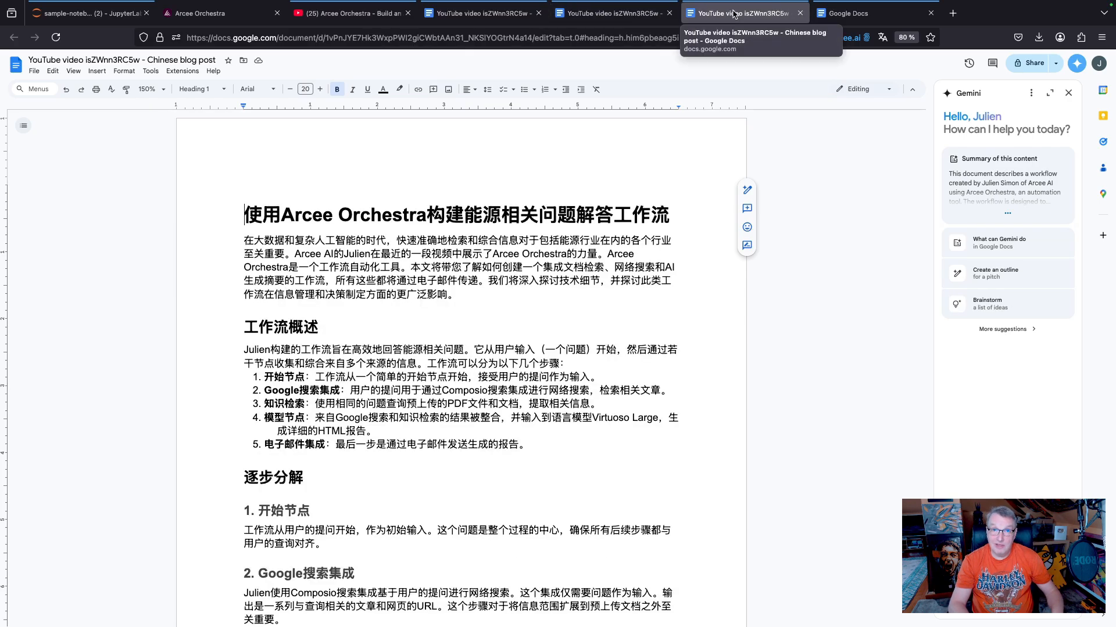
{"action": "left_click", "coordinate": [206, 13]}
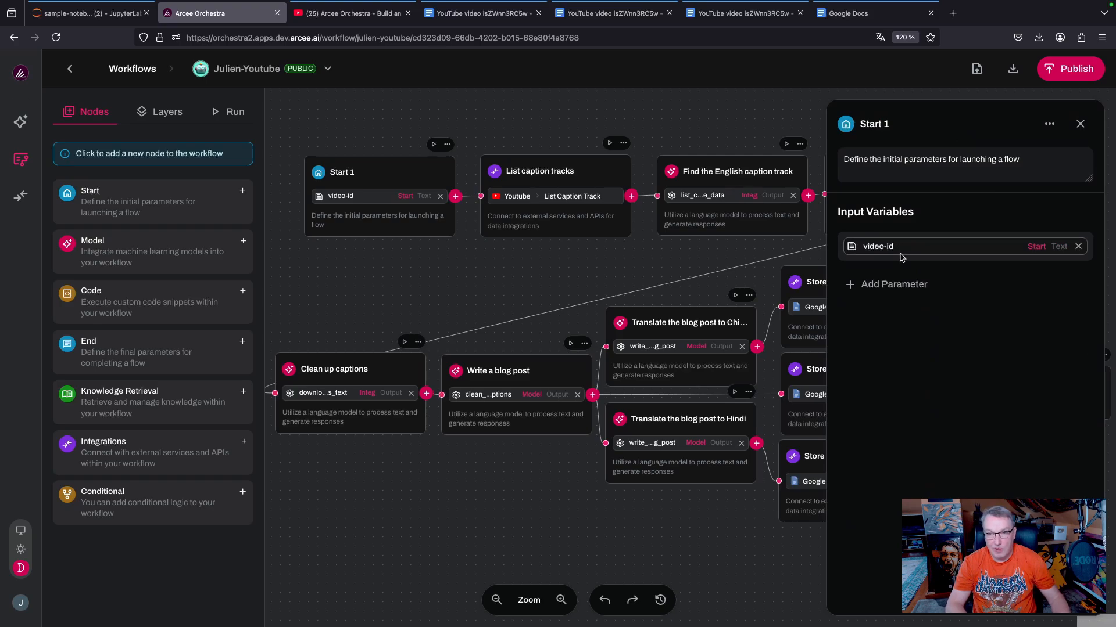
Take the video ID isZWnn3RC5w from the YouTube page back to the workflow editor.
{"action": "left_click", "coordinate": [348, 13]}
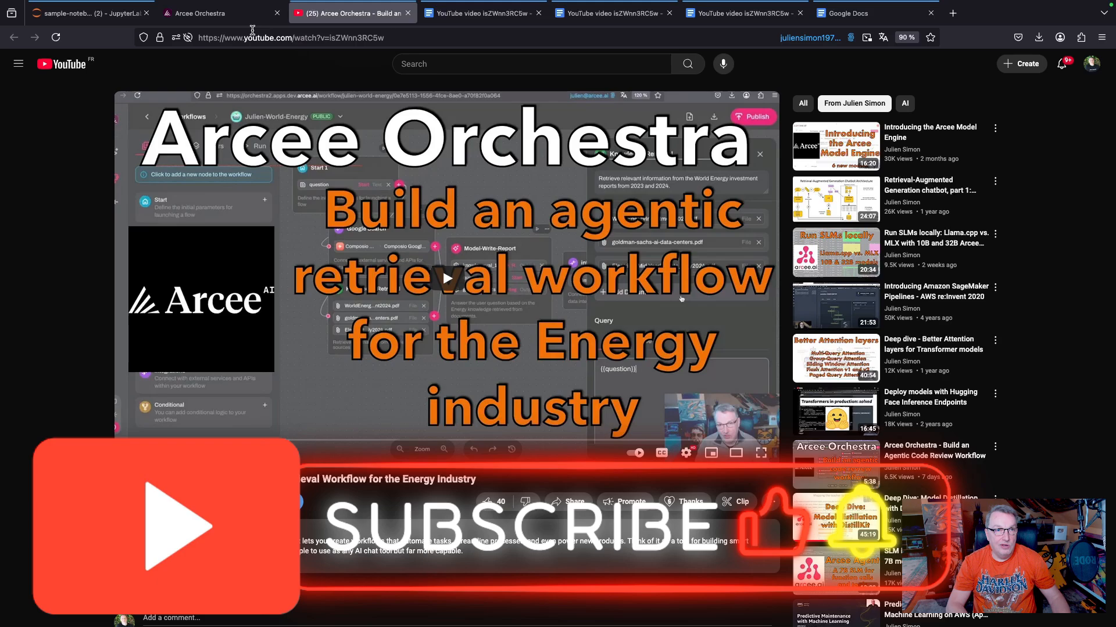
{"action": "left_click", "coordinate": [217, 13]}
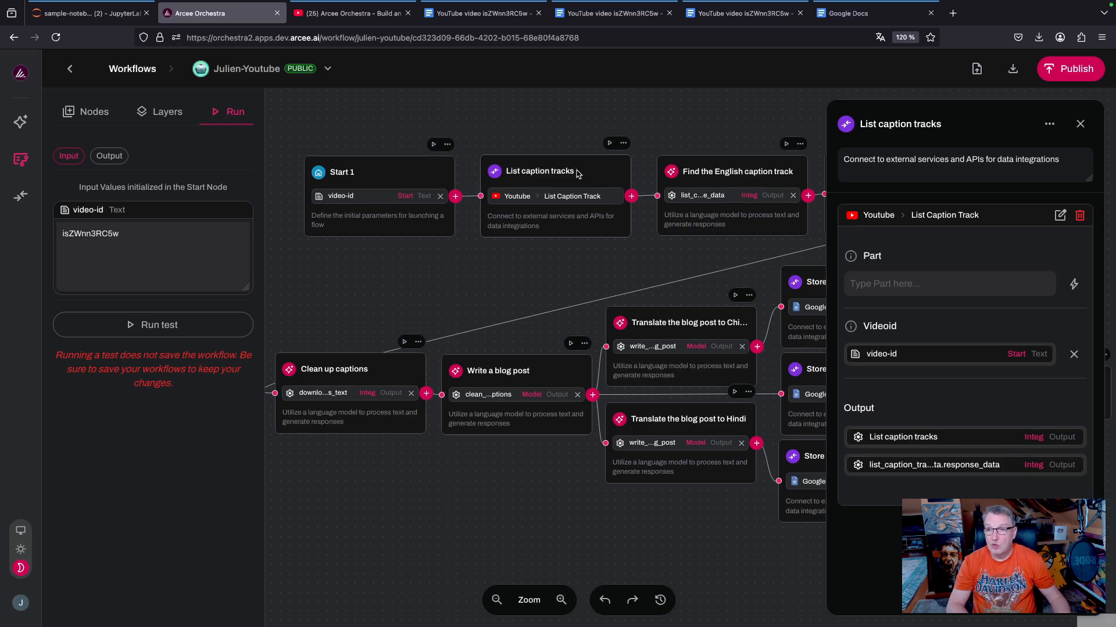
{"action": "mouse_move", "coordinate": [523, 208]}
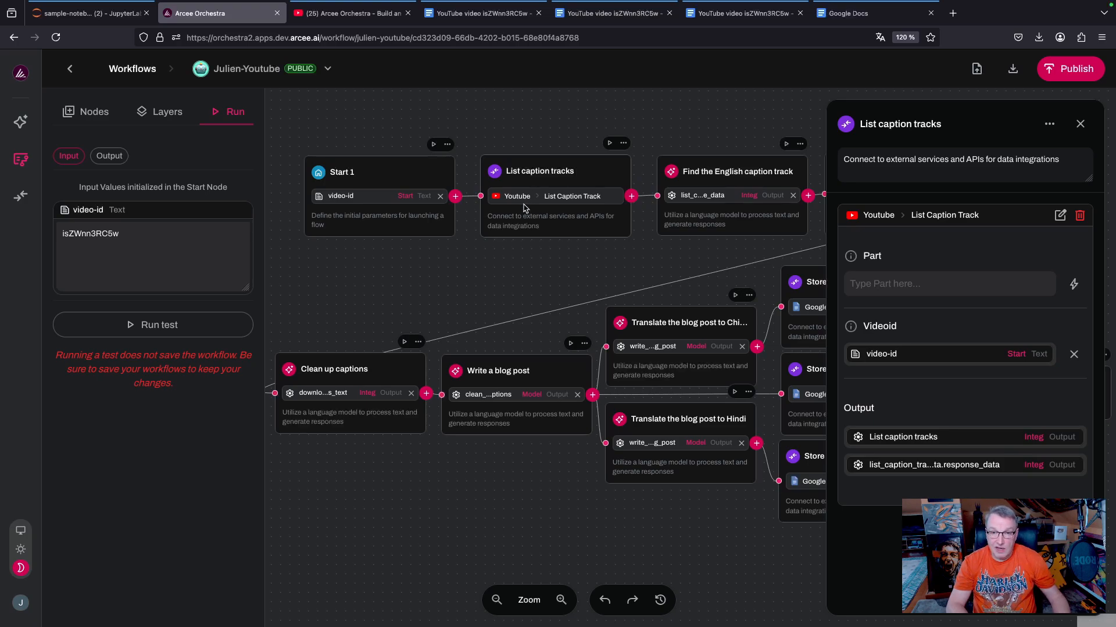
{"action": "mouse_move", "coordinate": [549, 212]}
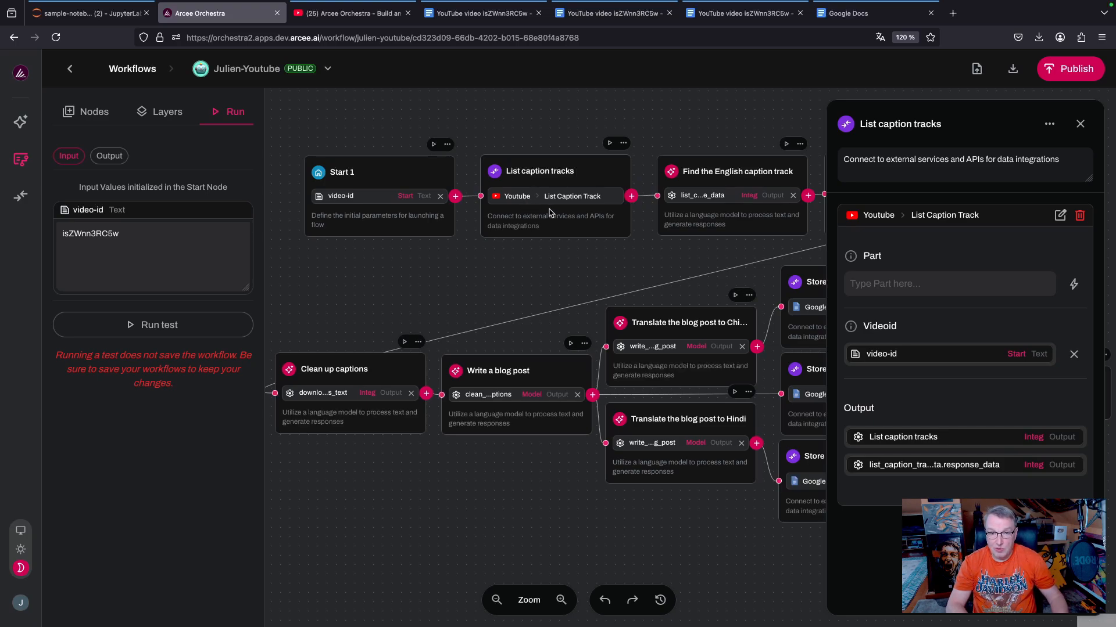
{"action": "mouse_move", "coordinate": [977, 226]}
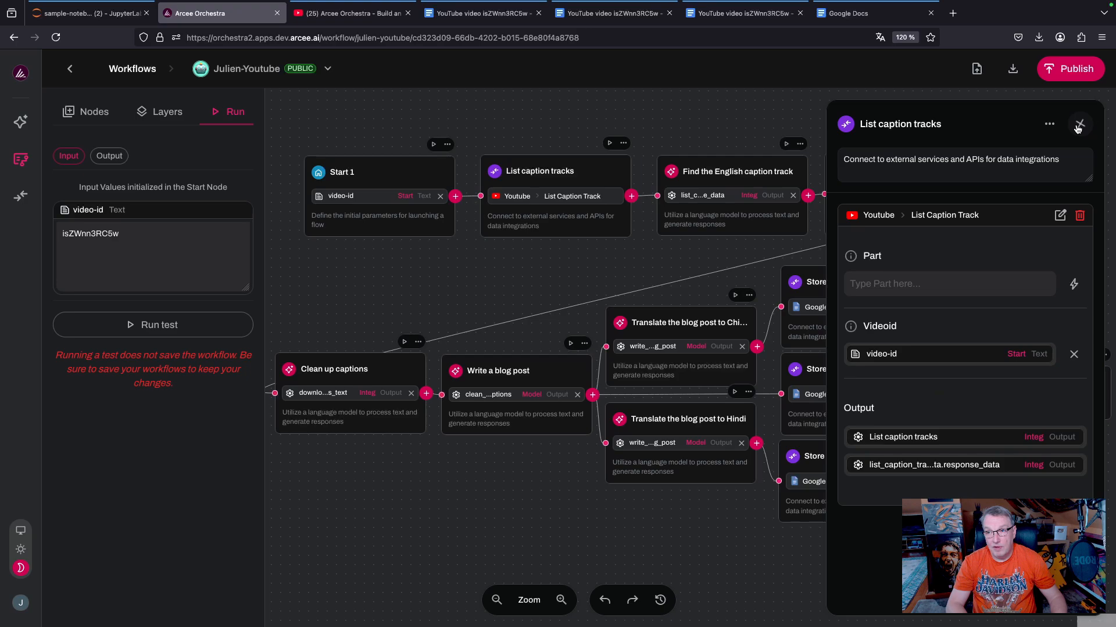
Review the Find the English caption track node's model and prompt, then close its panel.
{"action": "left_click", "coordinate": [1077, 127]}
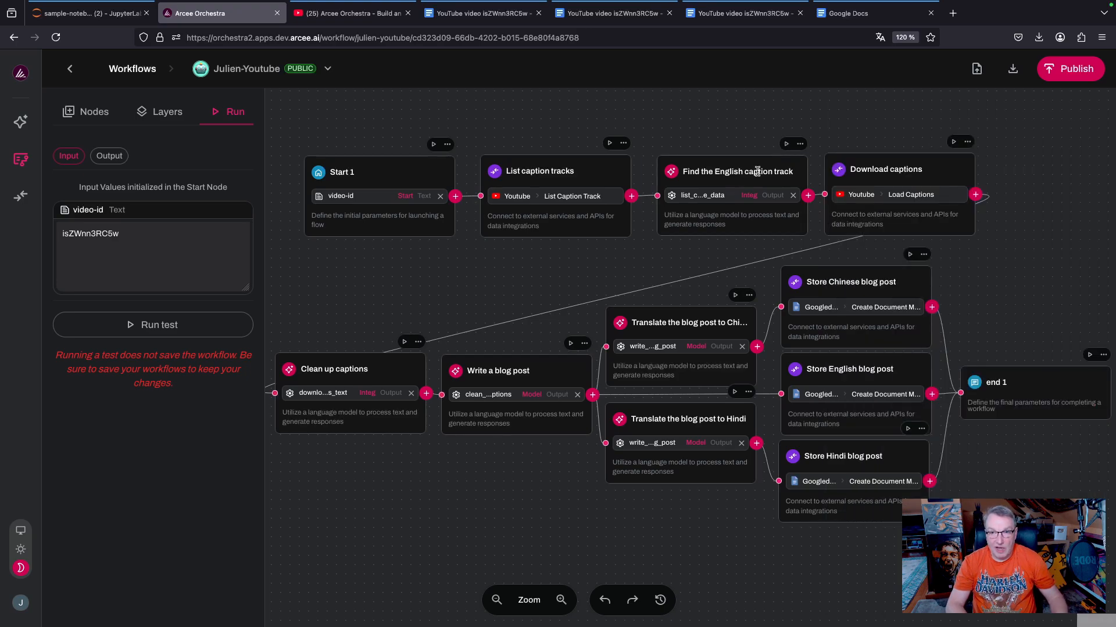
{"action": "left_click", "coordinate": [736, 171]}
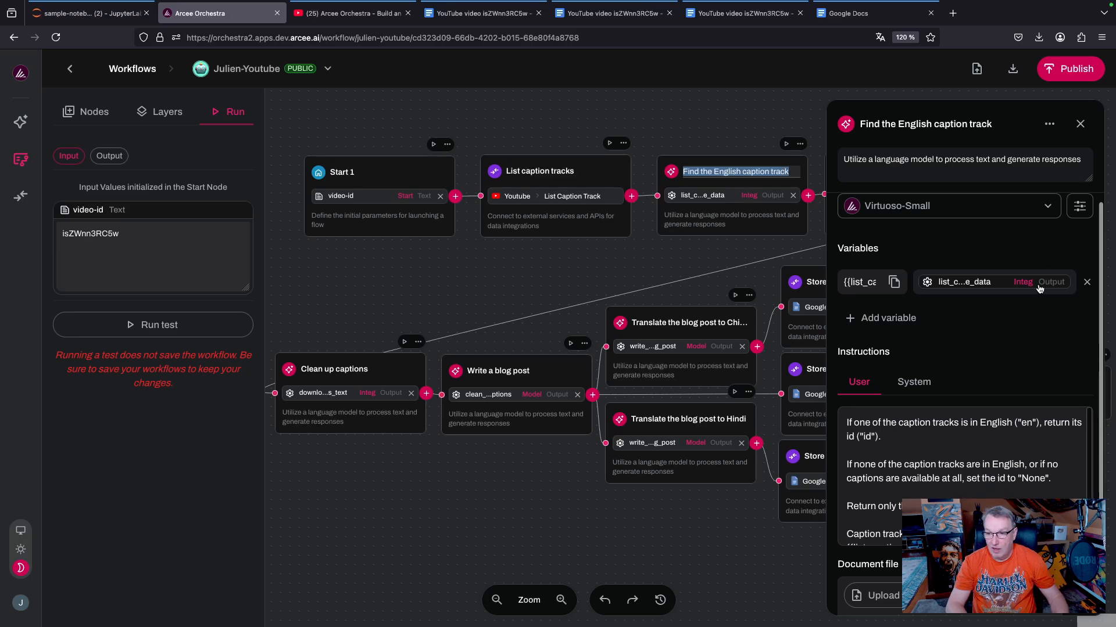
{"action": "left_click", "coordinate": [1080, 124]}
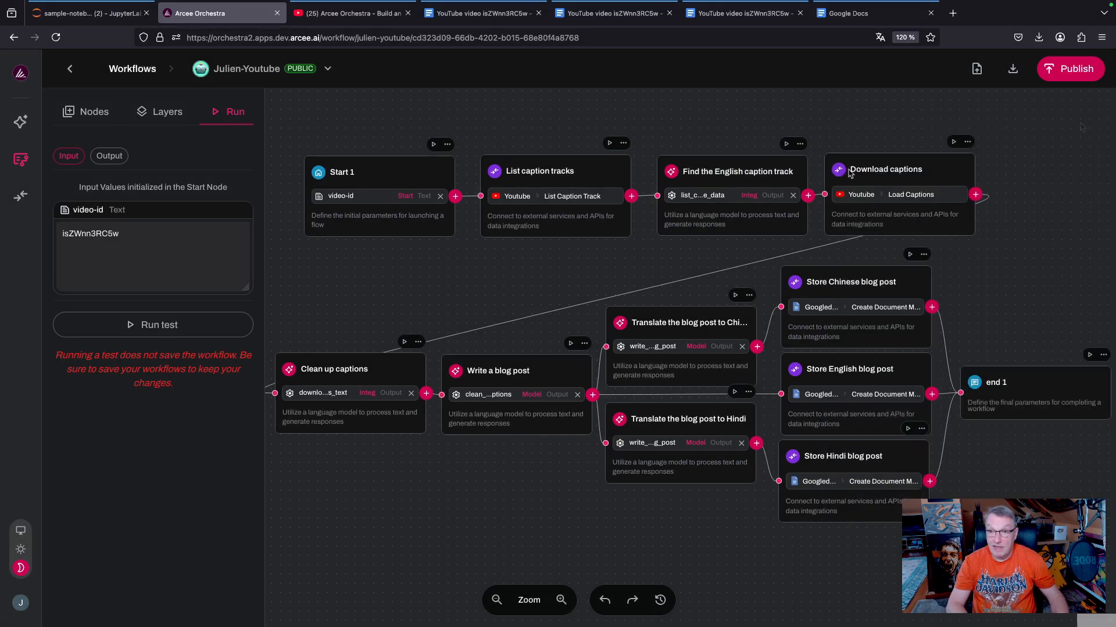
{"action": "left_click", "coordinate": [884, 169]}
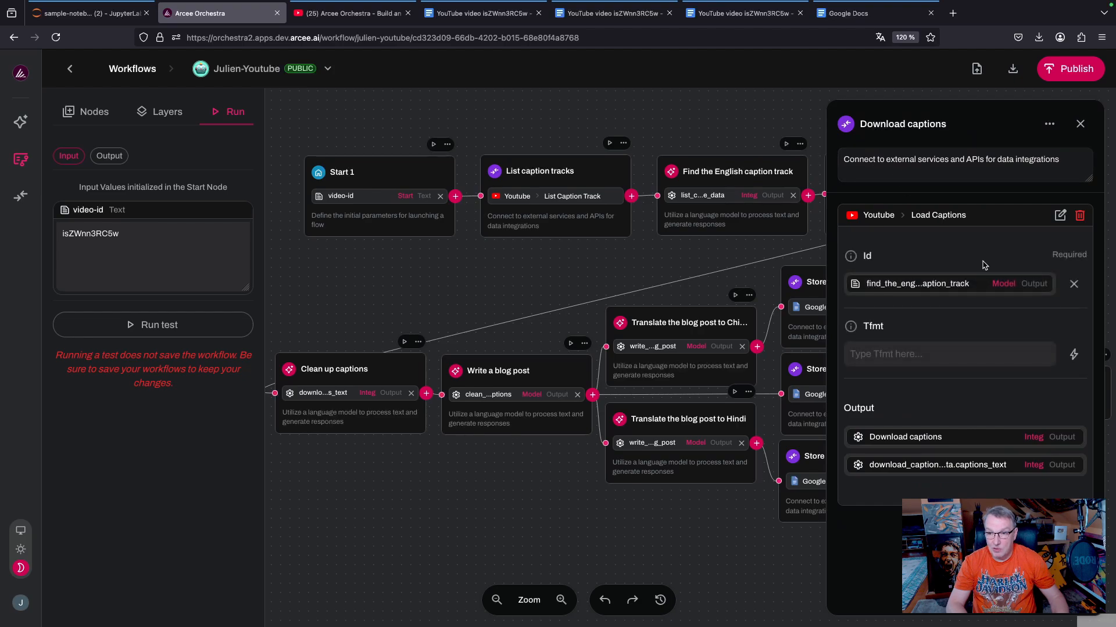
{"action": "mouse_move", "coordinate": [897, 234]}
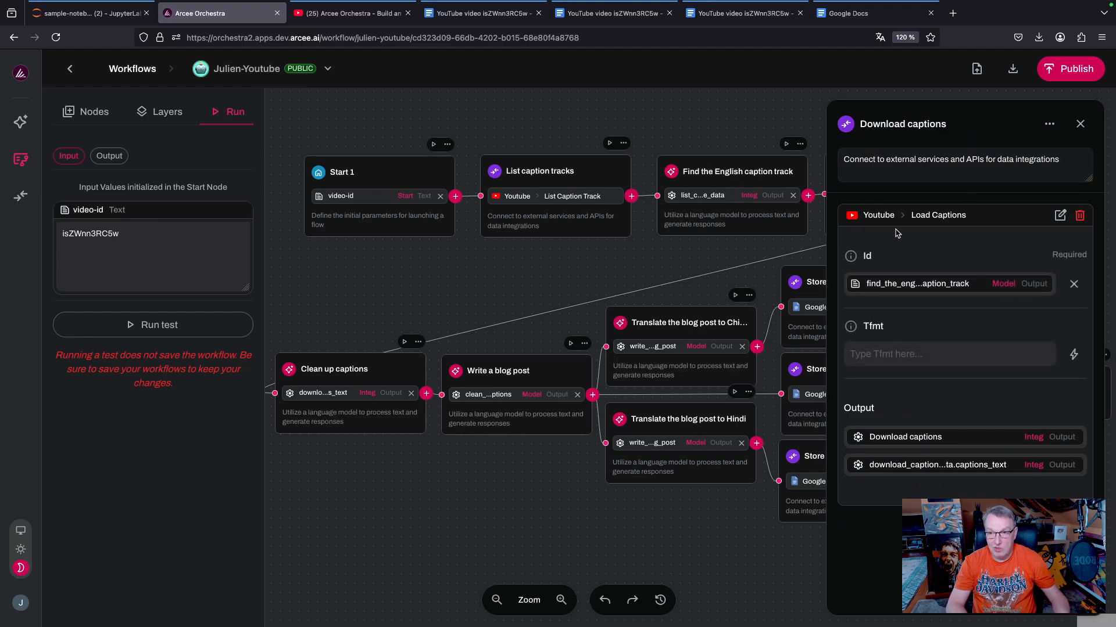
{"action": "mouse_move", "coordinate": [953, 233]}
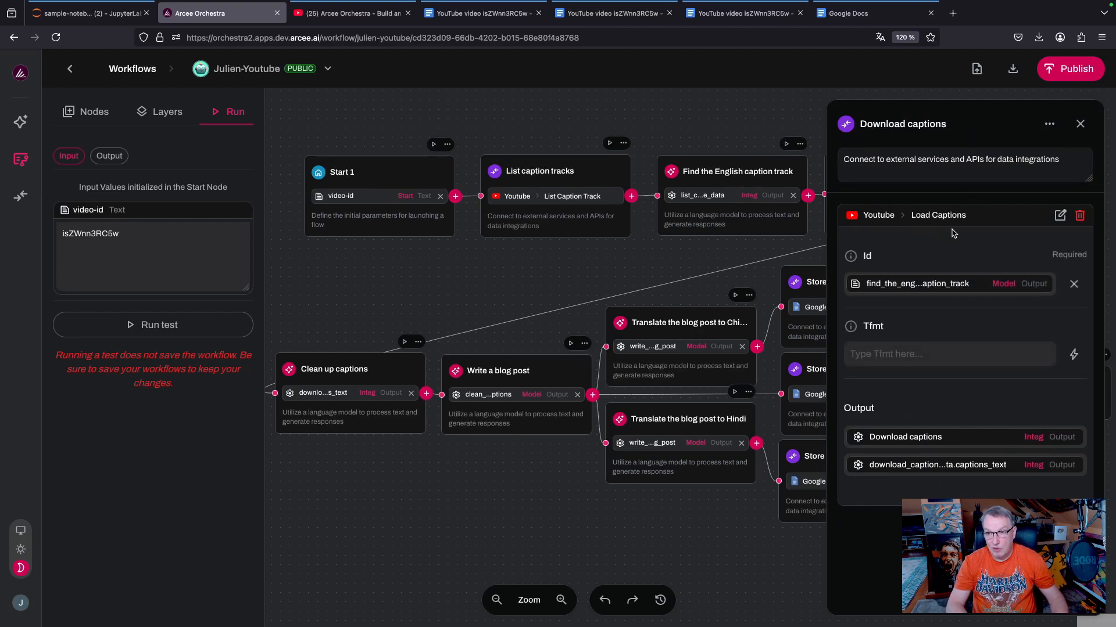
{"action": "mouse_move", "coordinate": [964, 336]}
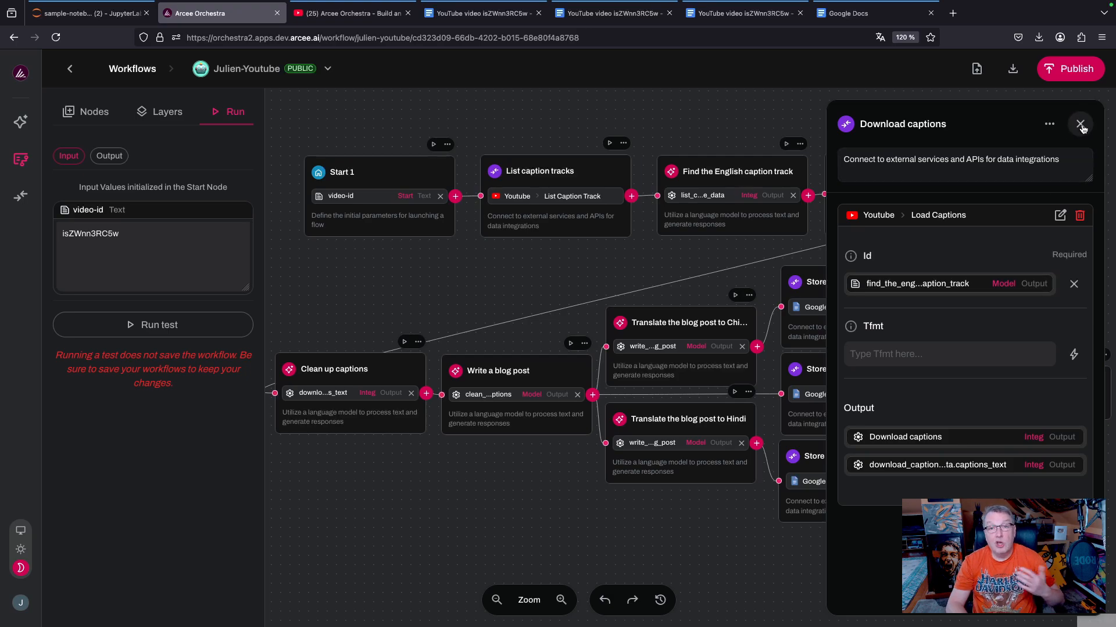
{"action": "left_click", "coordinate": [1080, 124]}
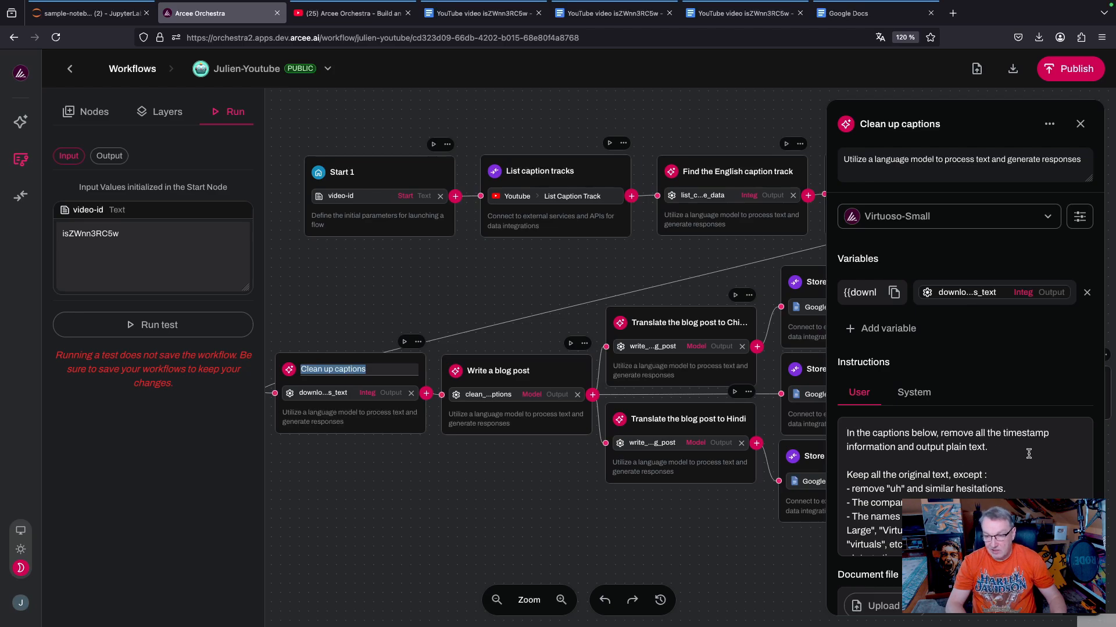
{"action": "mouse_move", "coordinate": [970, 250]}
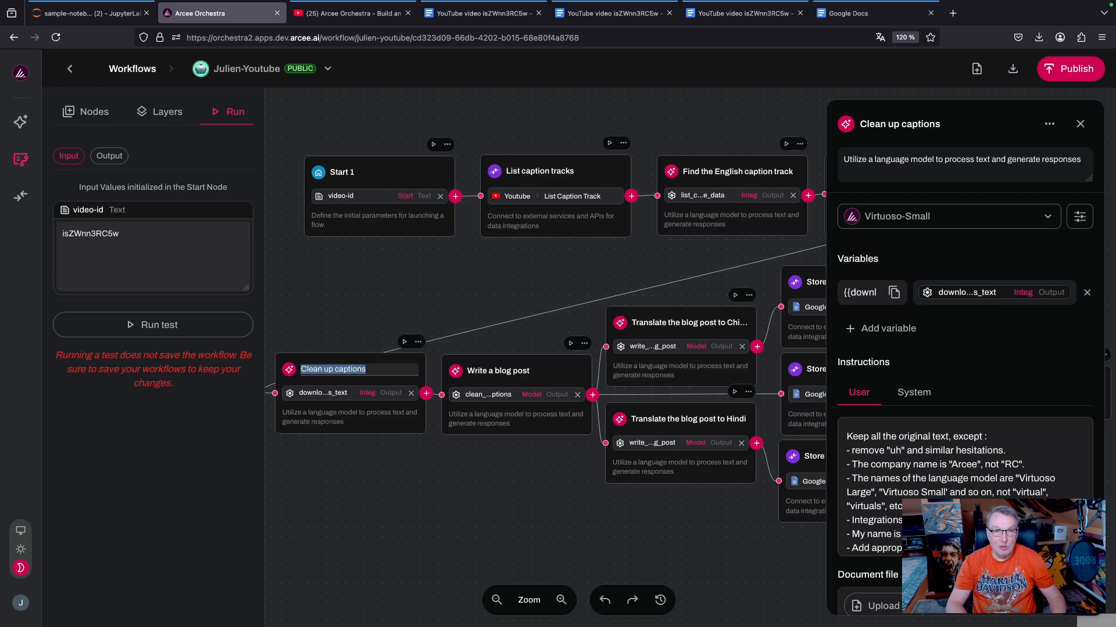
{"action": "scroll", "scroll_direction": "down", "scroll_amount": 3}
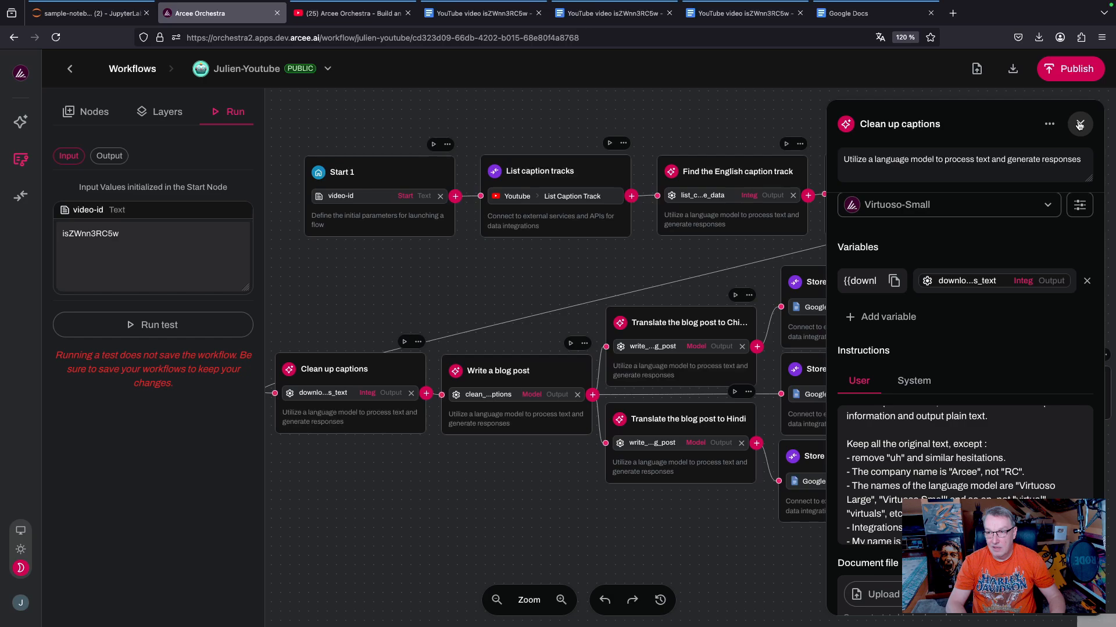
{"action": "left_click", "coordinate": [1078, 124]}
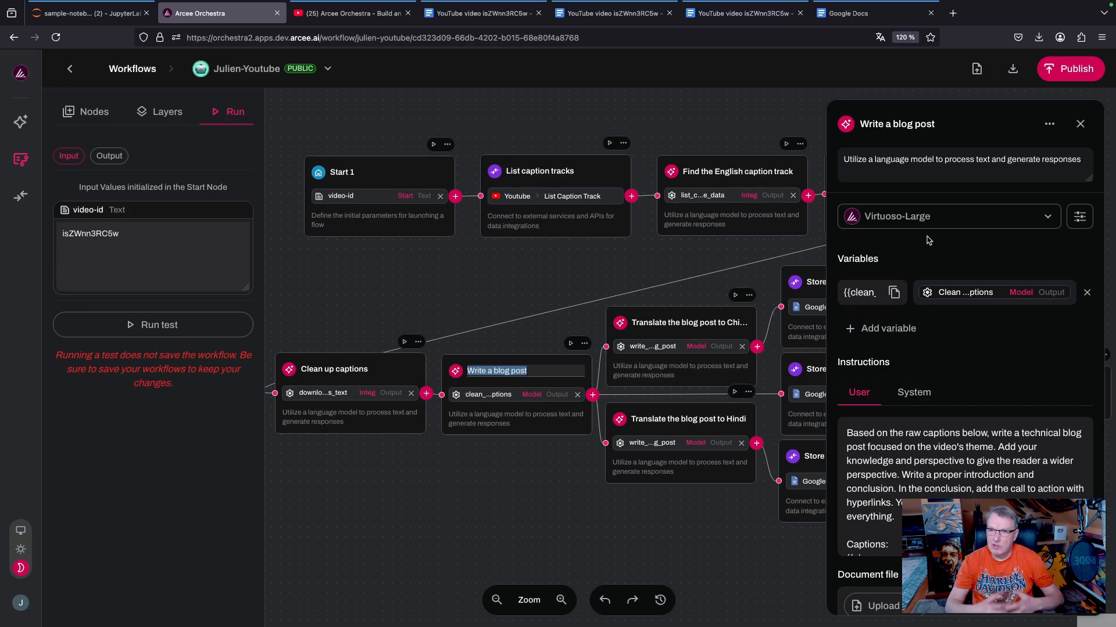
{"action": "mouse_move", "coordinate": [964, 414]}
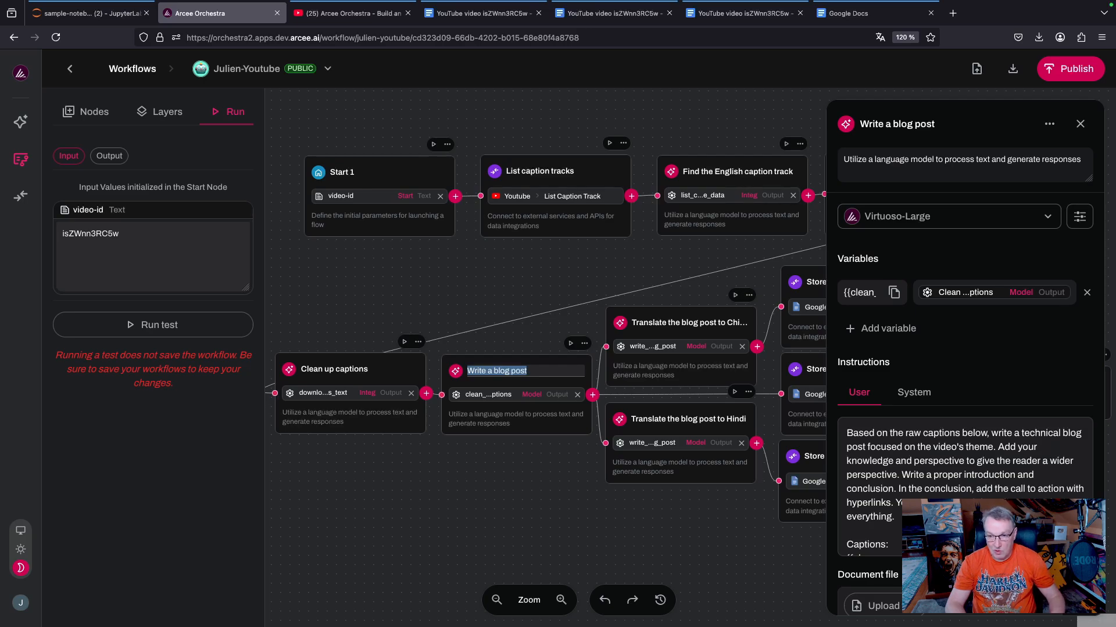
Read the rest of the Write a blog post node's user instructions and close its panel.
{"action": "scroll", "scroll_direction": "down", "scroll_amount": 3}
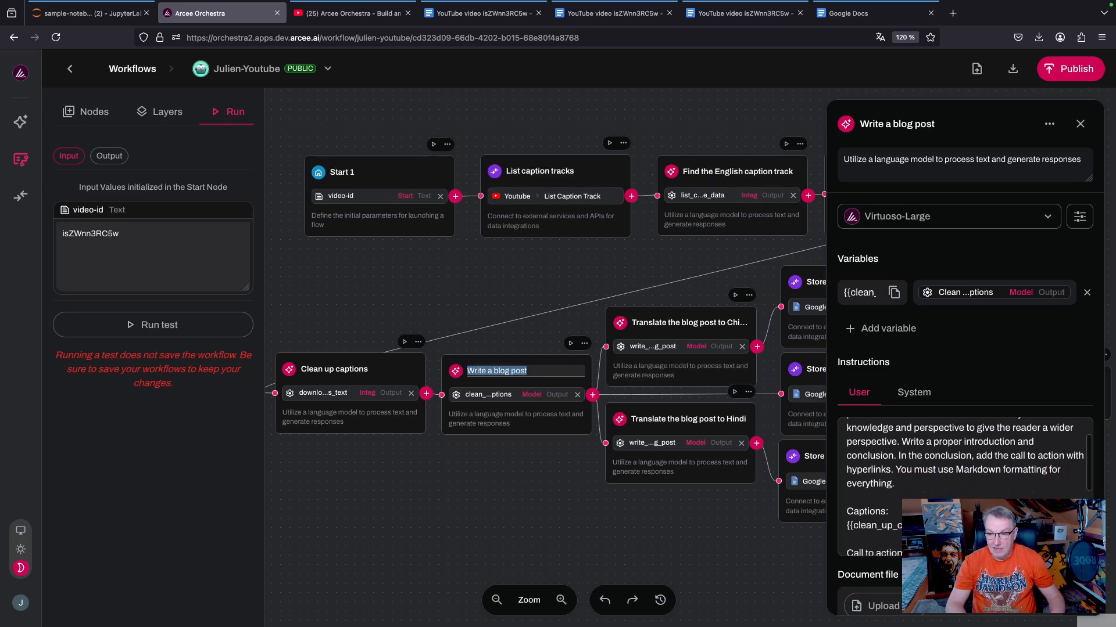
{"action": "scroll", "scroll_direction": "down", "scroll_amount": 3}
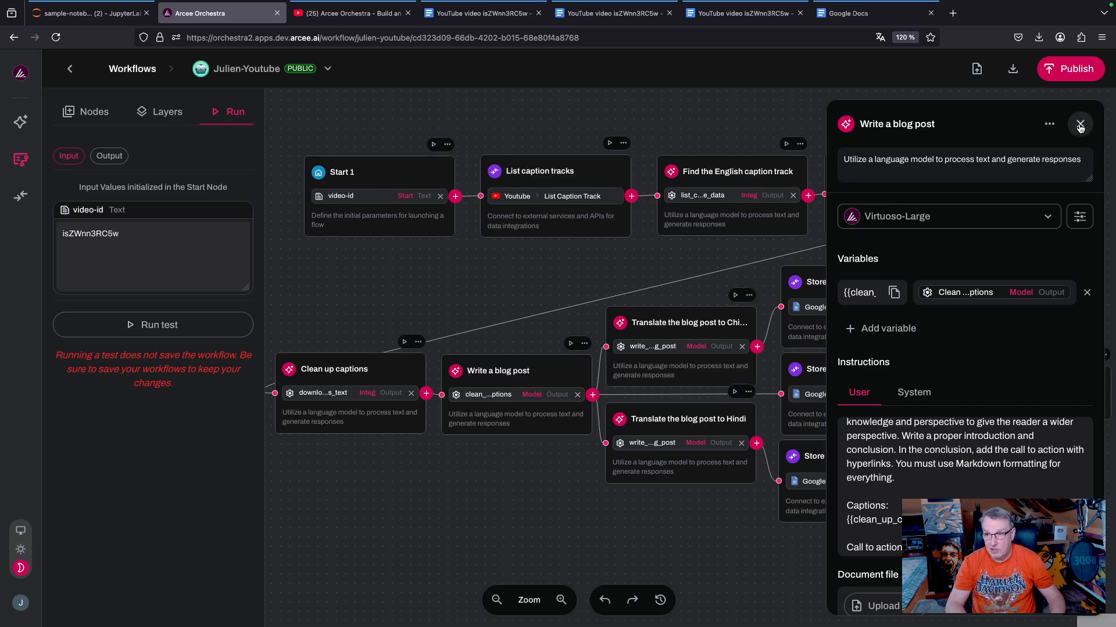
{"action": "left_click", "coordinate": [1080, 124]}
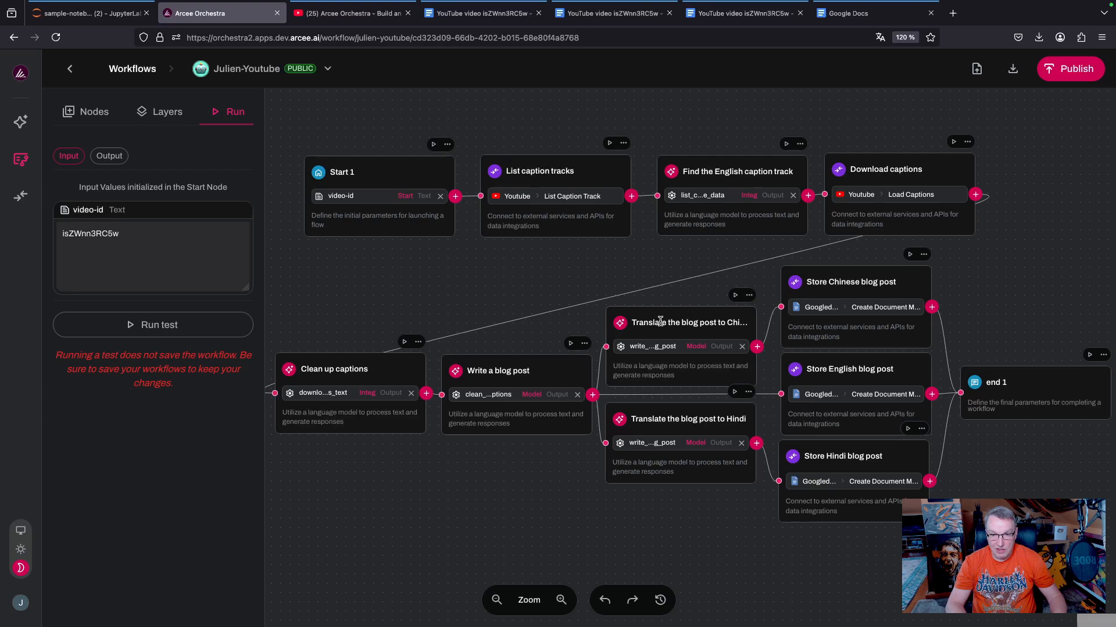
{"action": "left_click", "coordinate": [688, 322]}
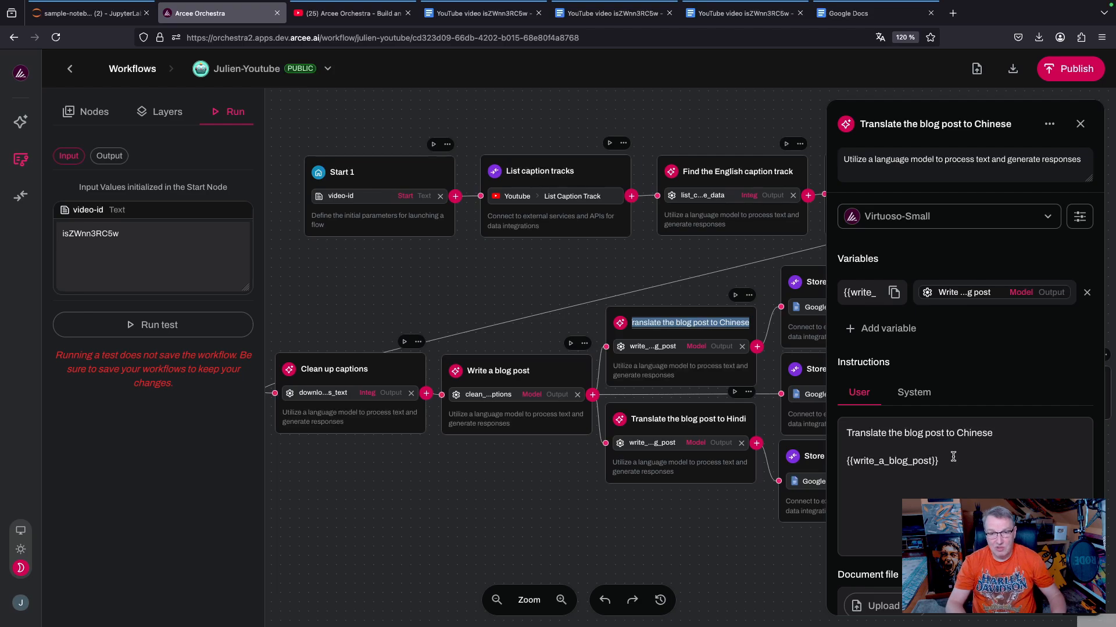
{"action": "mouse_move", "coordinate": [1058, 140]}
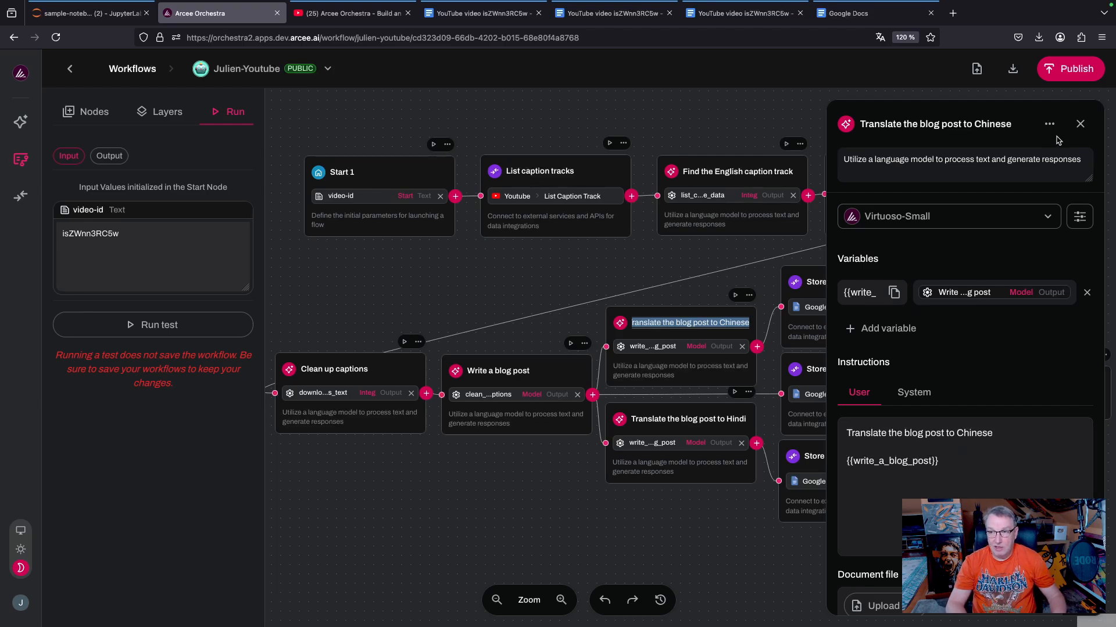
{"action": "left_click", "coordinate": [1079, 123]}
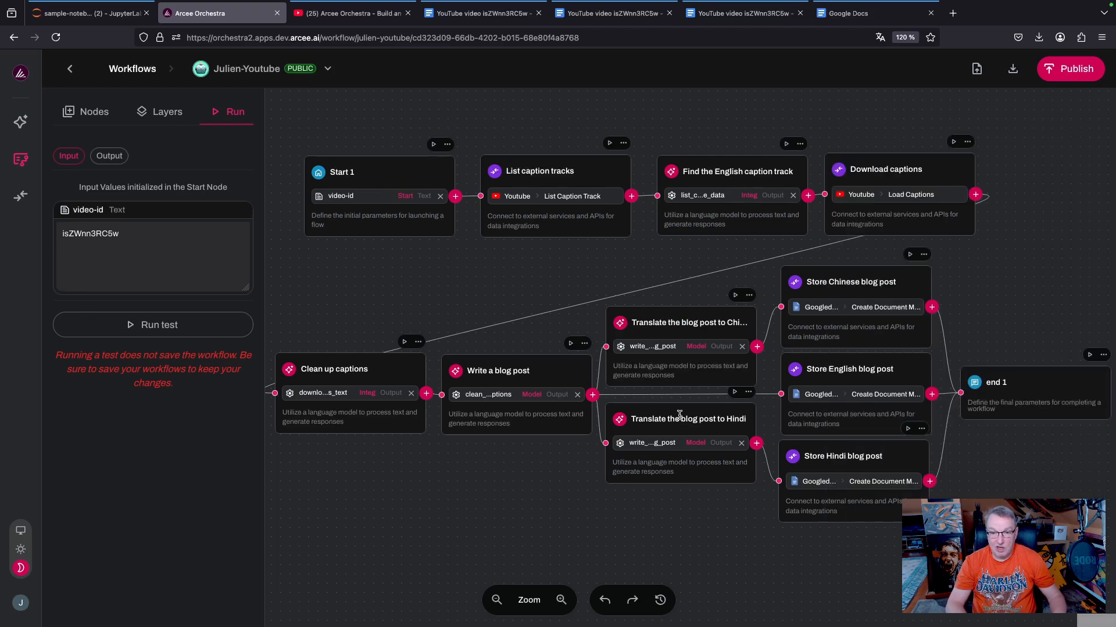
{"action": "left_click", "coordinate": [685, 419]}
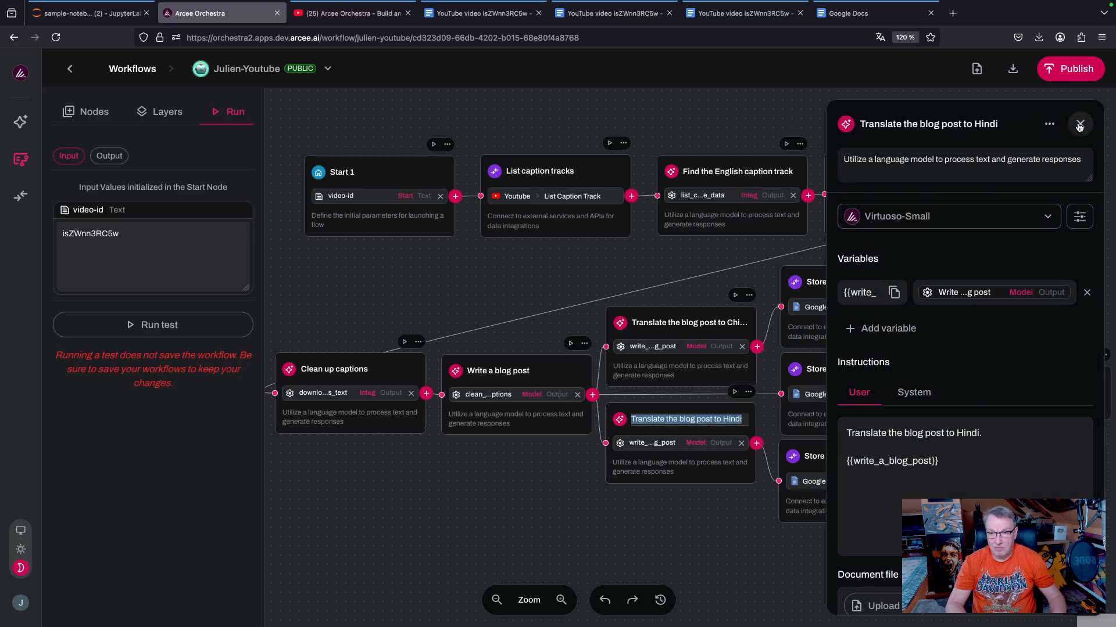
{"action": "left_click", "coordinate": [1078, 123]}
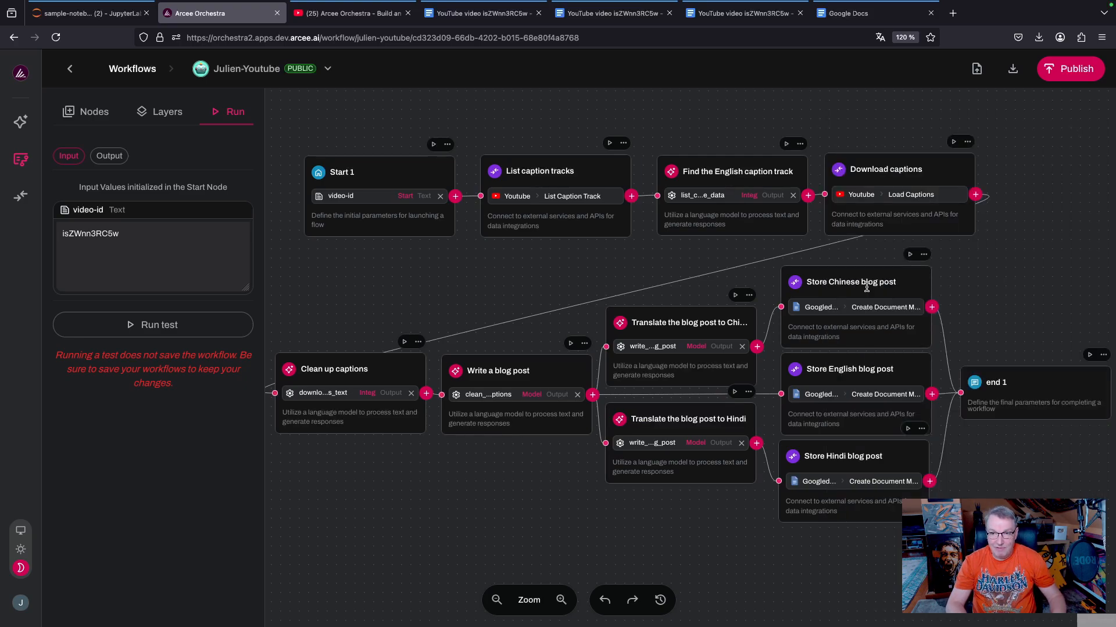
{"action": "mouse_move", "coordinate": [887, 388]}
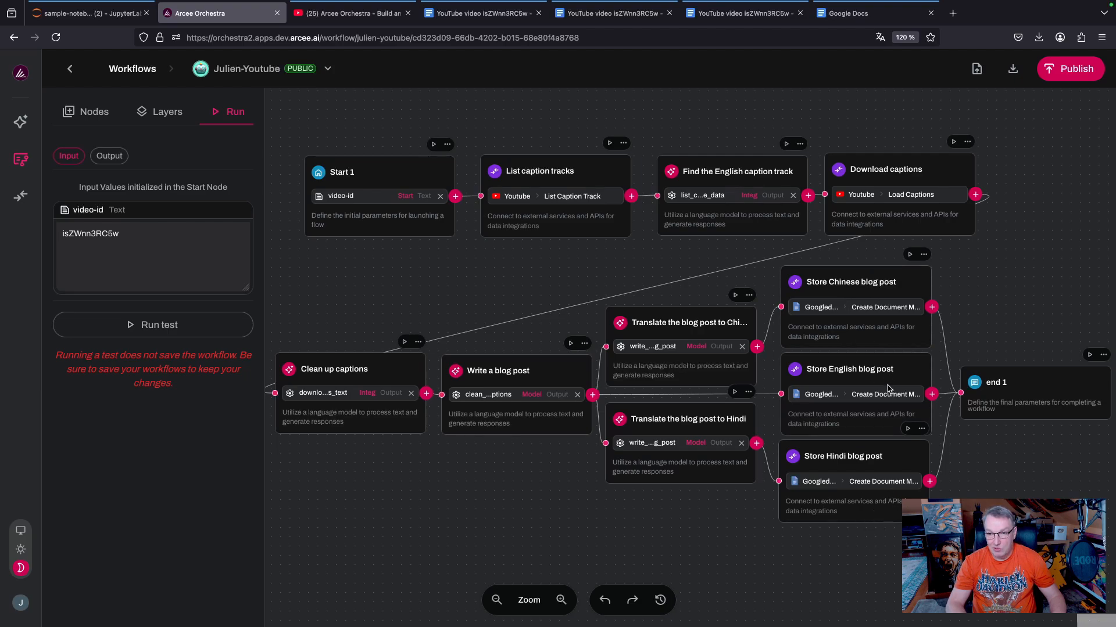
{"action": "mouse_move", "coordinate": [876, 307]}
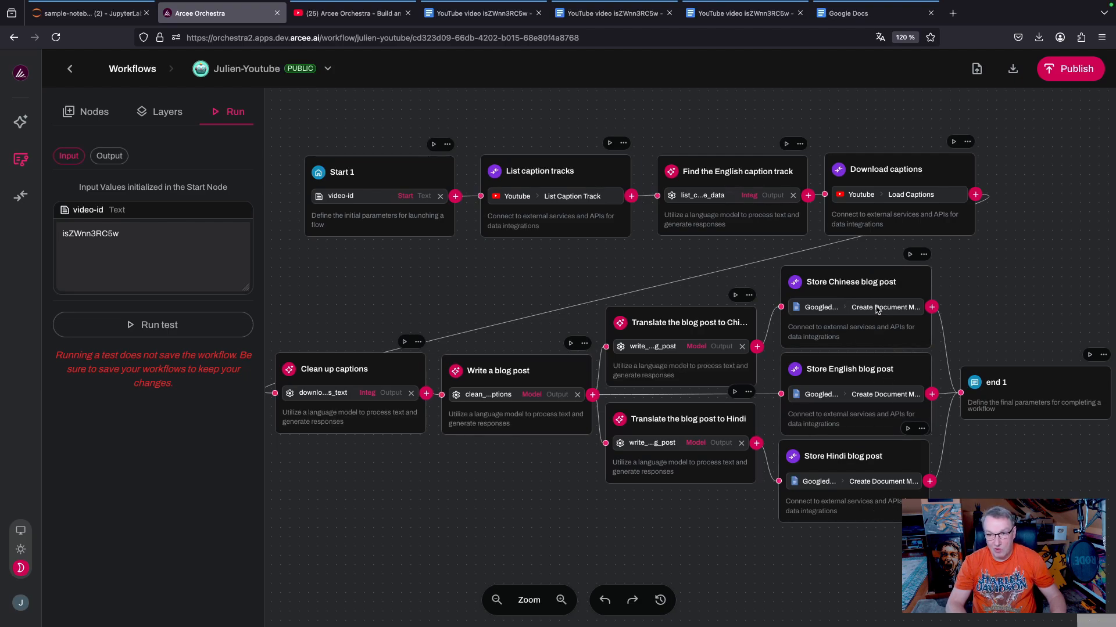
Check the Store blog post nodes, then return to the julien-youtube chat conversation.
{"action": "left_click", "coordinate": [847, 282]}
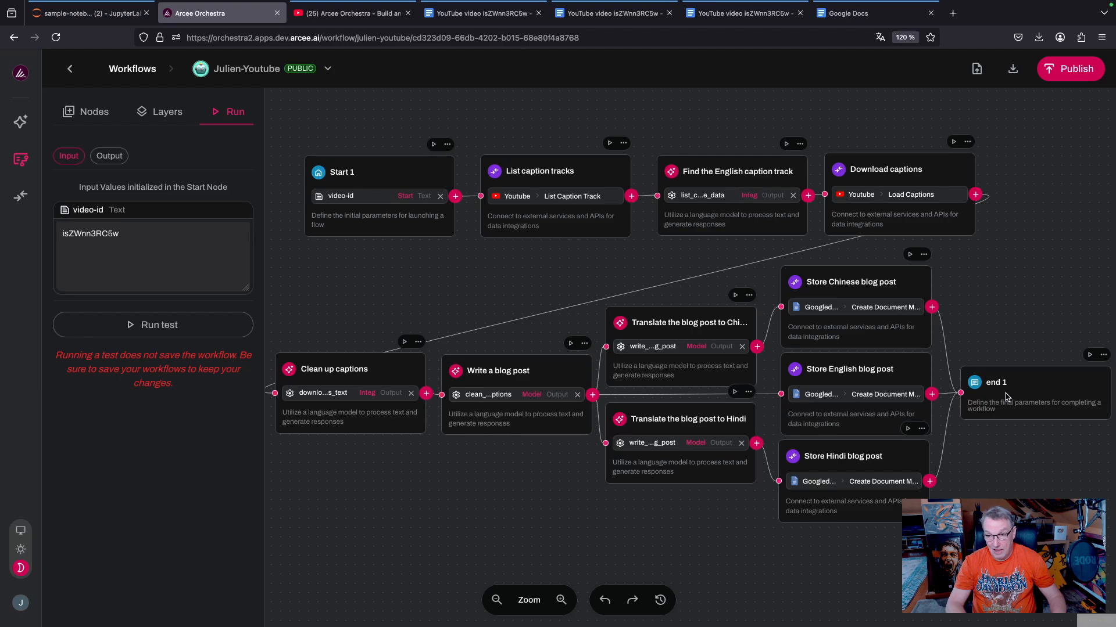
{"action": "mouse_move", "coordinate": [994, 450]}
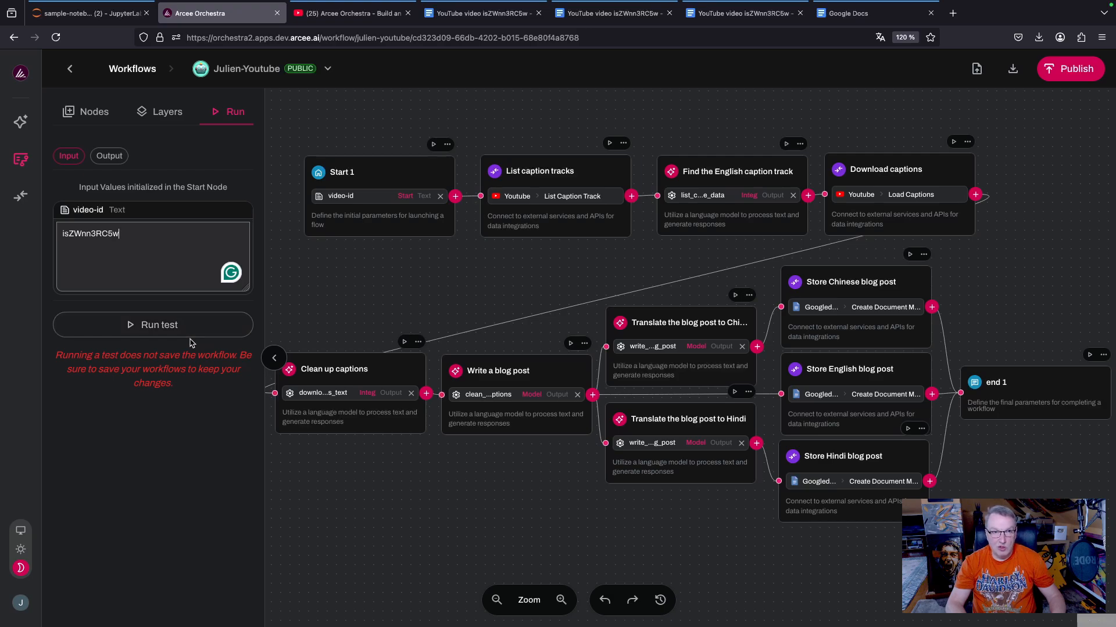
{"action": "left_click", "coordinate": [152, 324]}
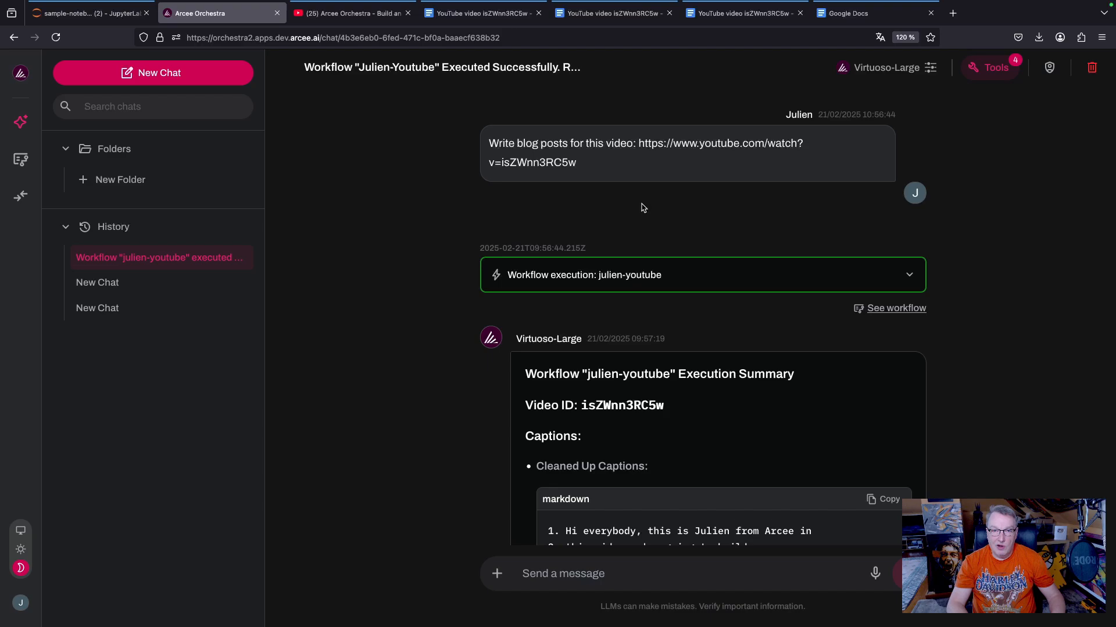
{"action": "mouse_move", "coordinate": [547, 157]}
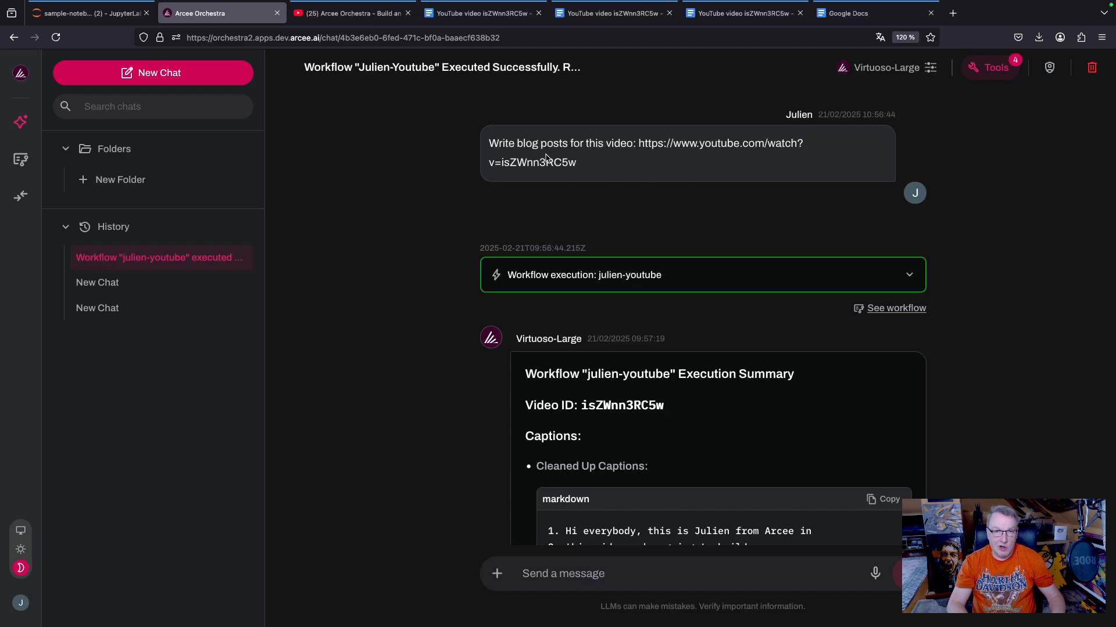
{"action": "mouse_move", "coordinate": [646, 156]}
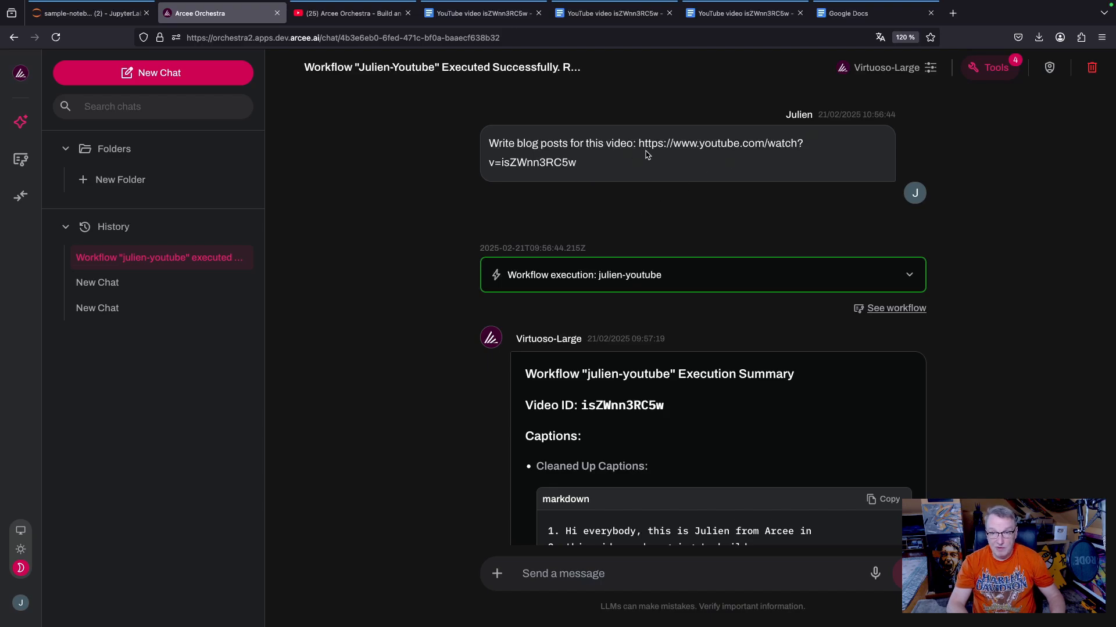
{"action": "mouse_move", "coordinate": [637, 148]}
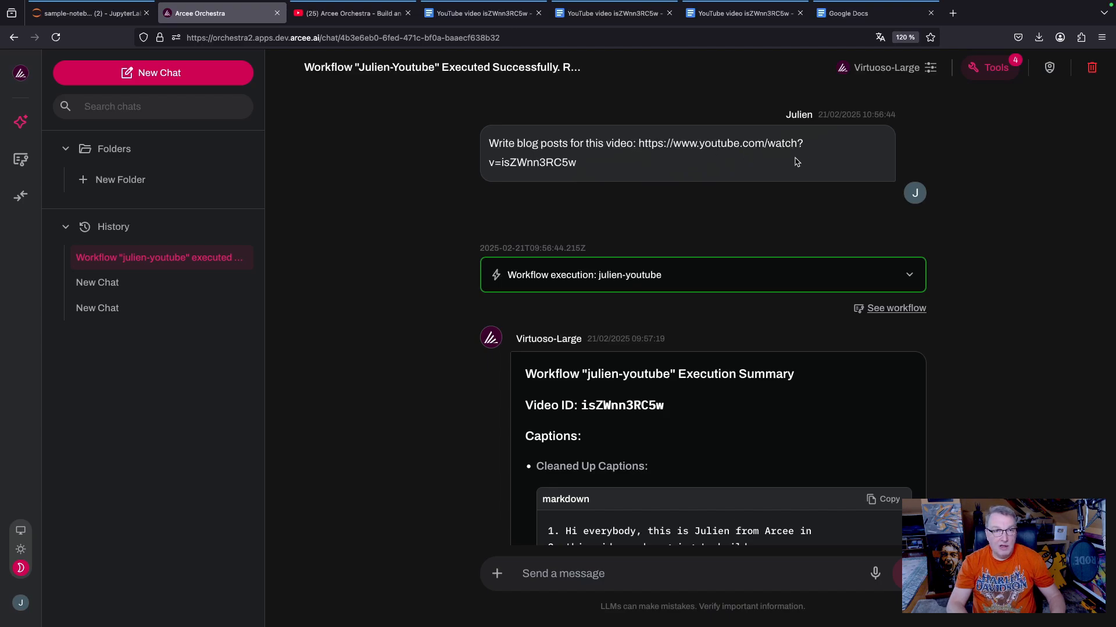
{"action": "left_click", "coordinate": [349, 13]}
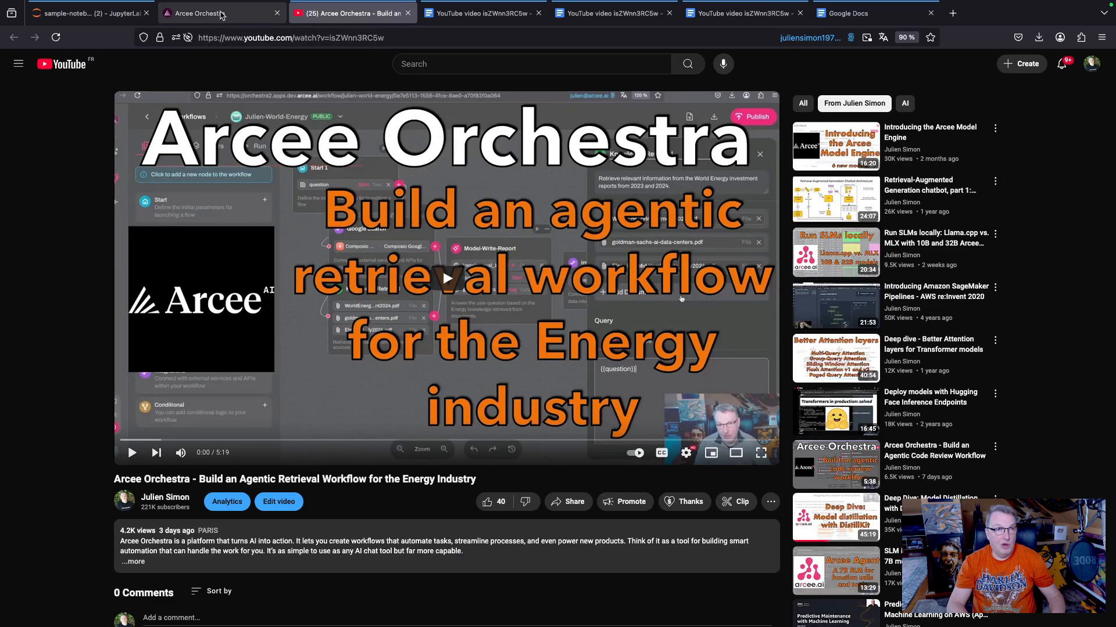
{"action": "left_click", "coordinate": [204, 13]}
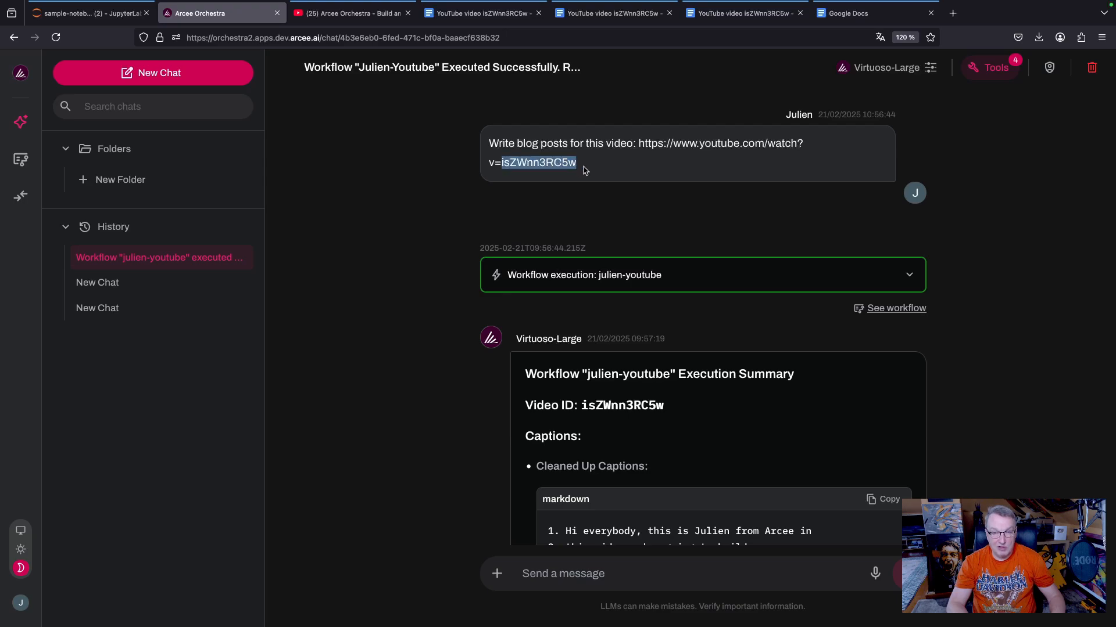
{"action": "mouse_move", "coordinate": [688, 247]}
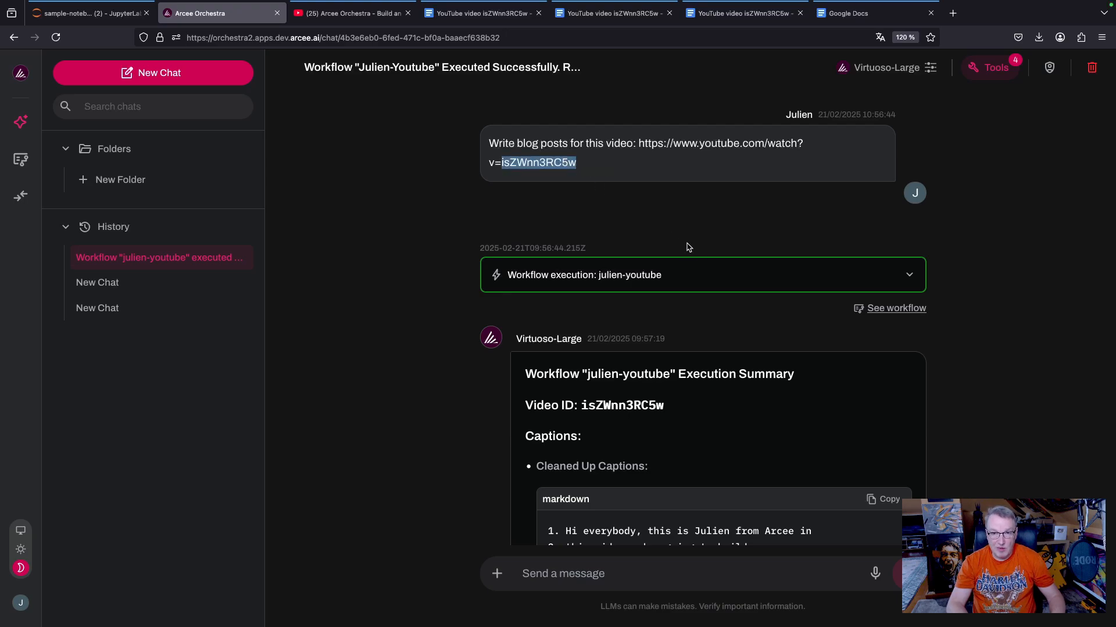
{"action": "triple_click", "coordinate": [592, 405]}
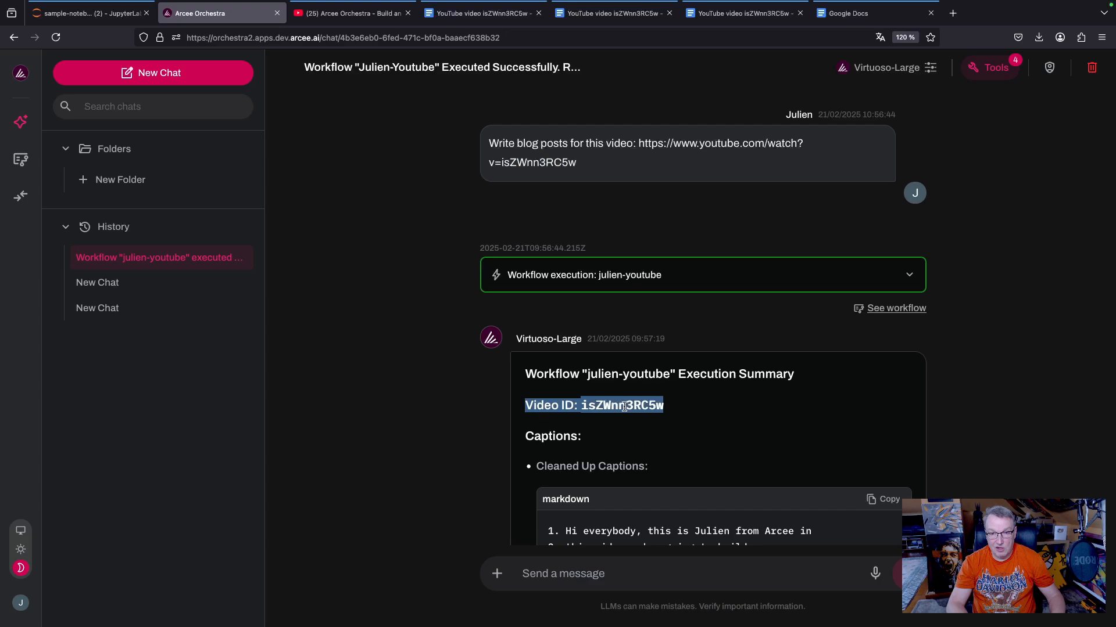
{"action": "scroll", "scroll_direction": "down", "scroll_amount": 3}
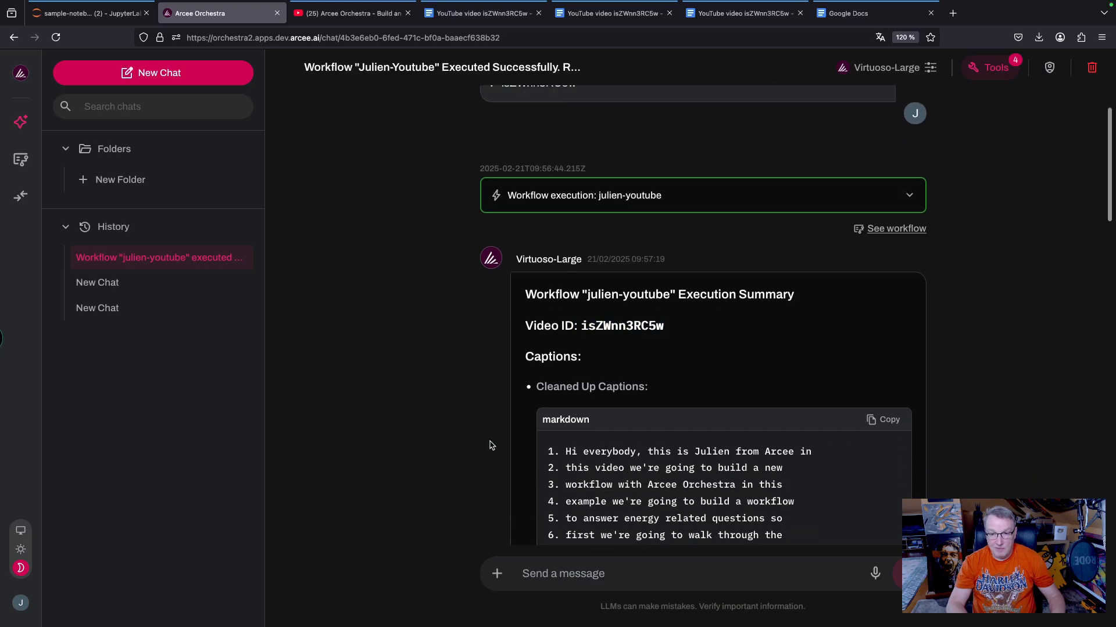
{"action": "scroll", "scroll_direction": "down", "scroll_amount": 3}
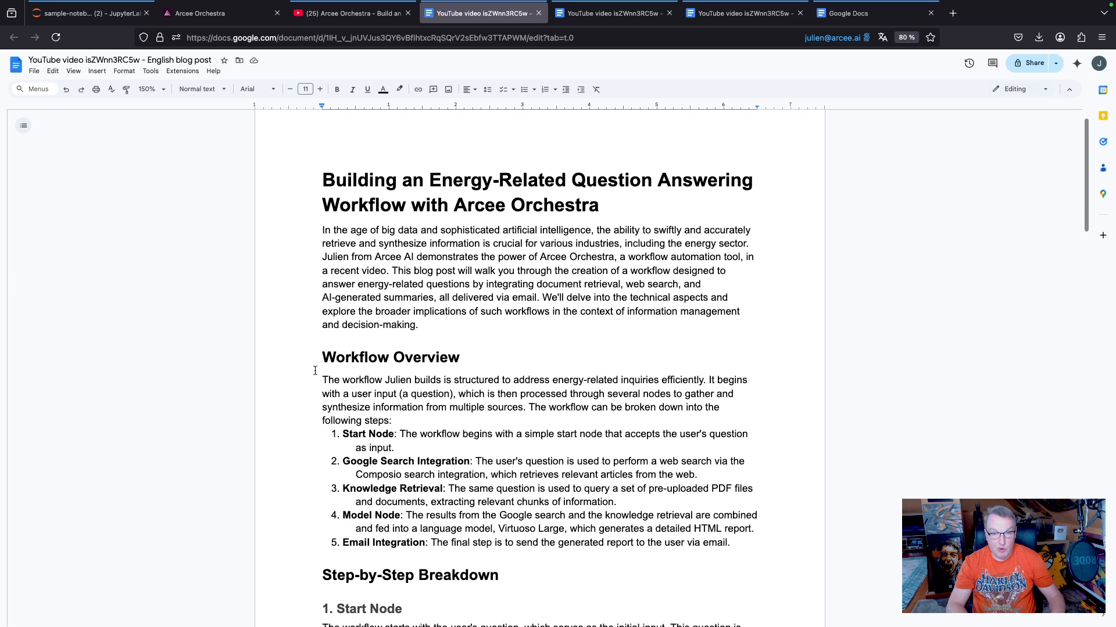
Read the English blog post through to its resource links, highlighting the model name Virtuoso Large.
{"action": "scroll", "scroll_direction": "down", "scroll_amount": 3}
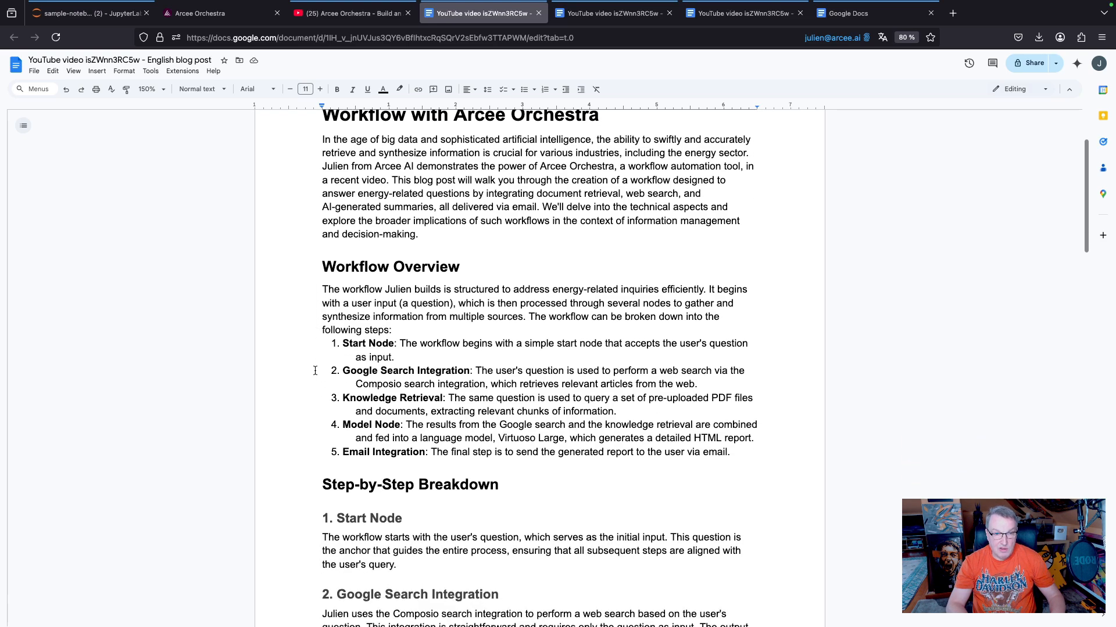
{"action": "scroll", "scroll_direction": "down", "scroll_amount": 3}
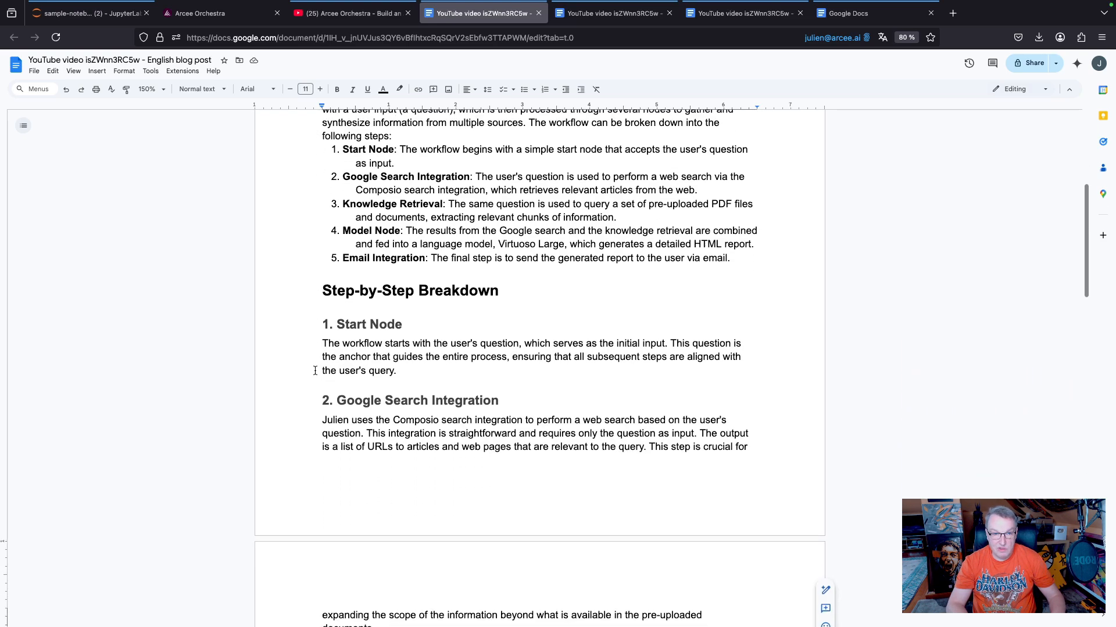
{"action": "scroll", "scroll_direction": "down", "scroll_amount": 3}
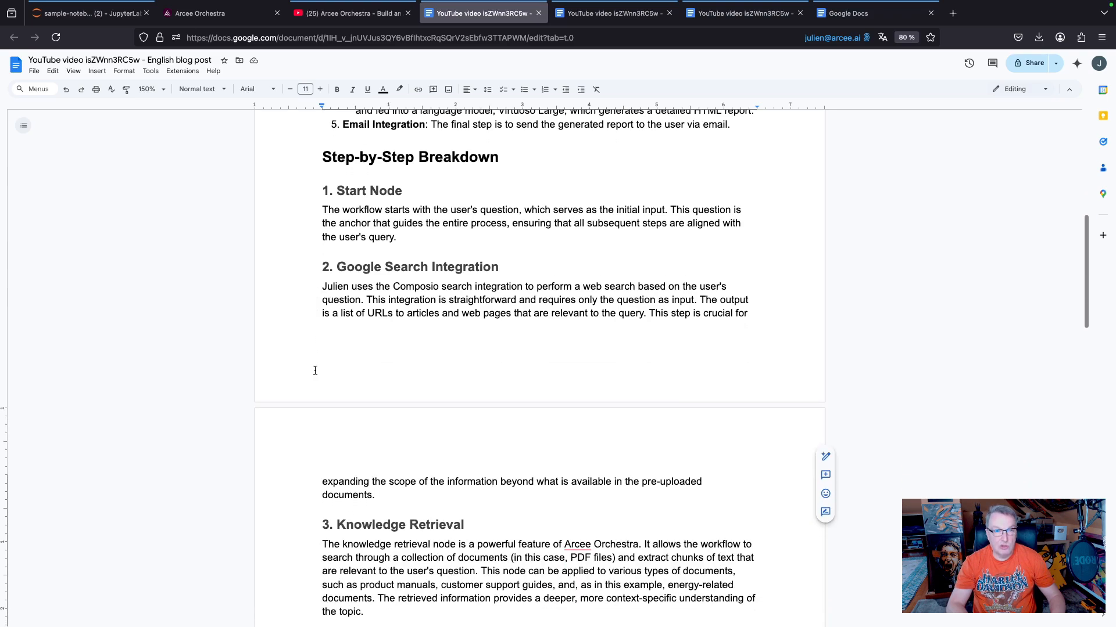
{"action": "scroll", "scroll_direction": "down", "scroll_amount": 3}
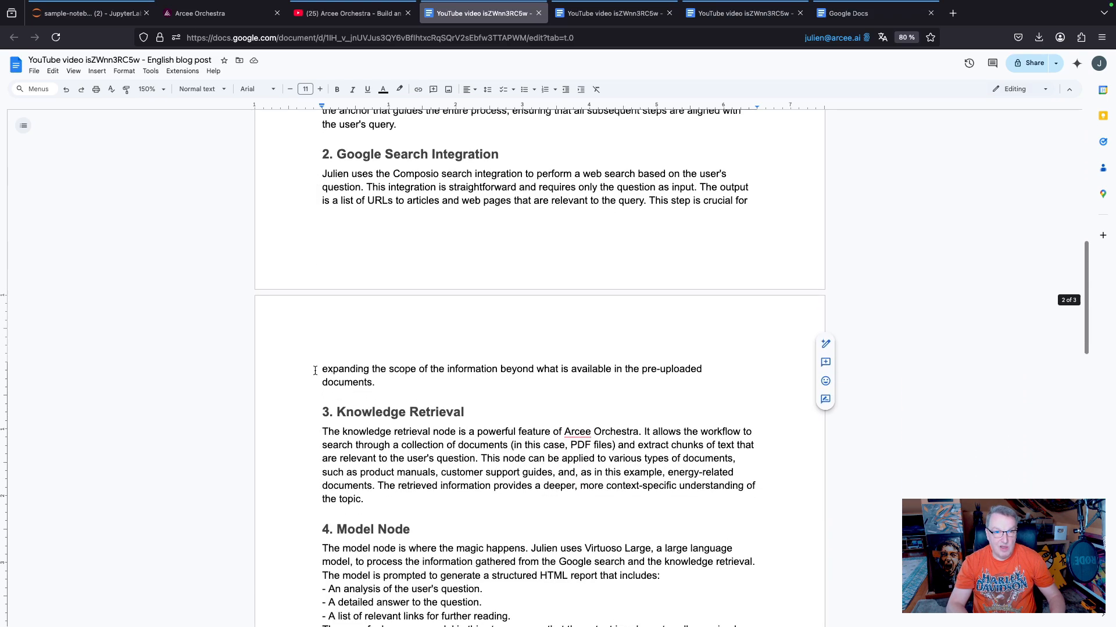
{"action": "scroll", "scroll_direction": "down", "scroll_amount": 3}
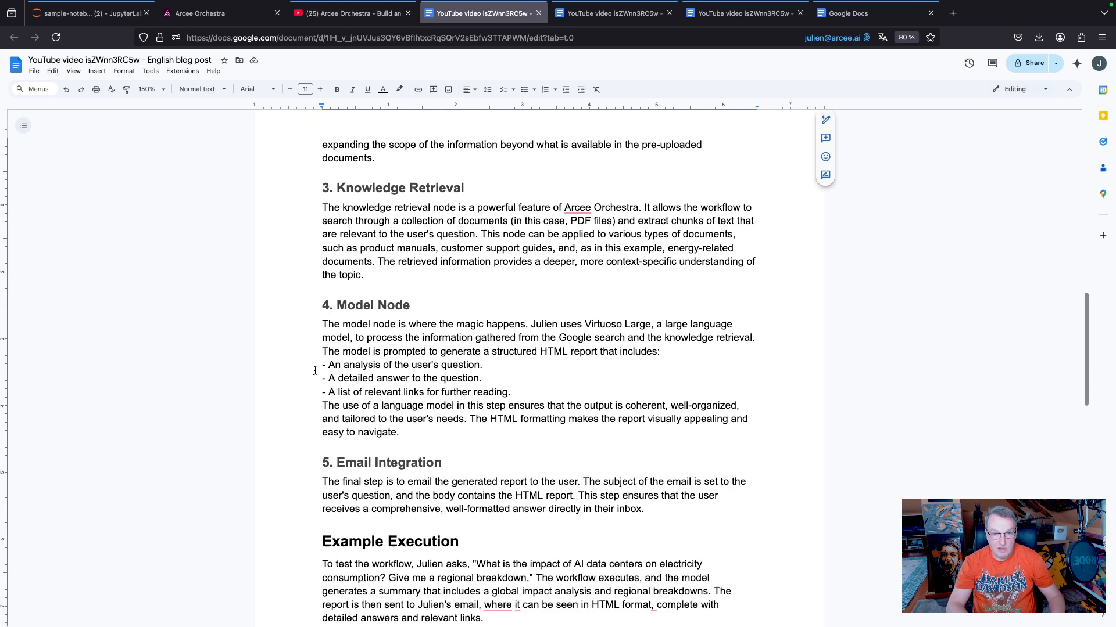
{"action": "double_click", "coordinate": [603, 324]}
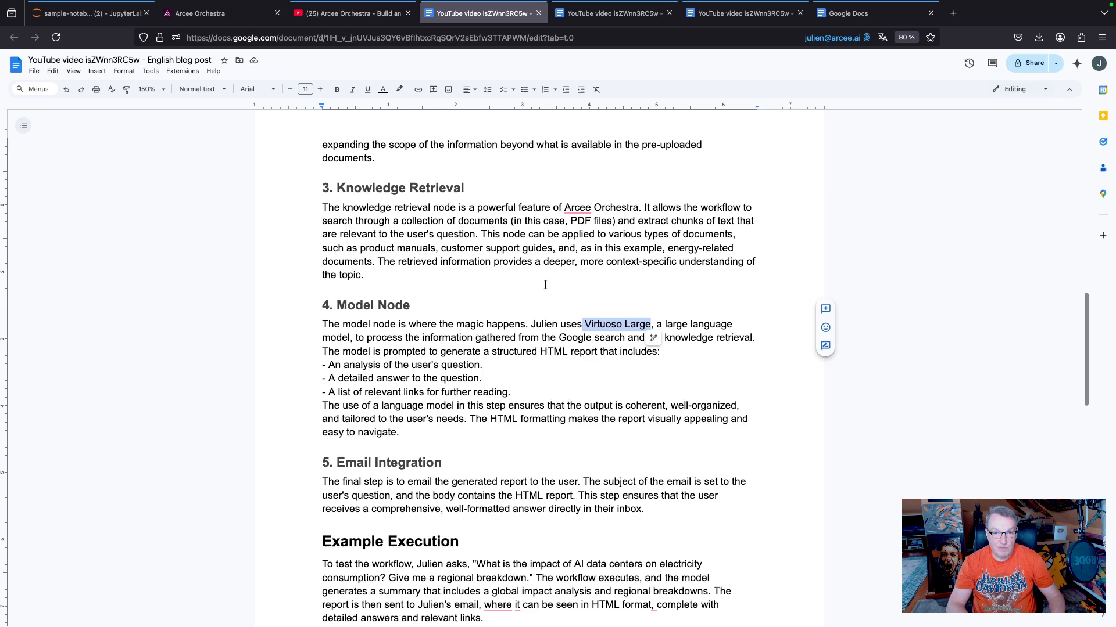
{"action": "scroll", "scroll_direction": "down", "scroll_amount": 3}
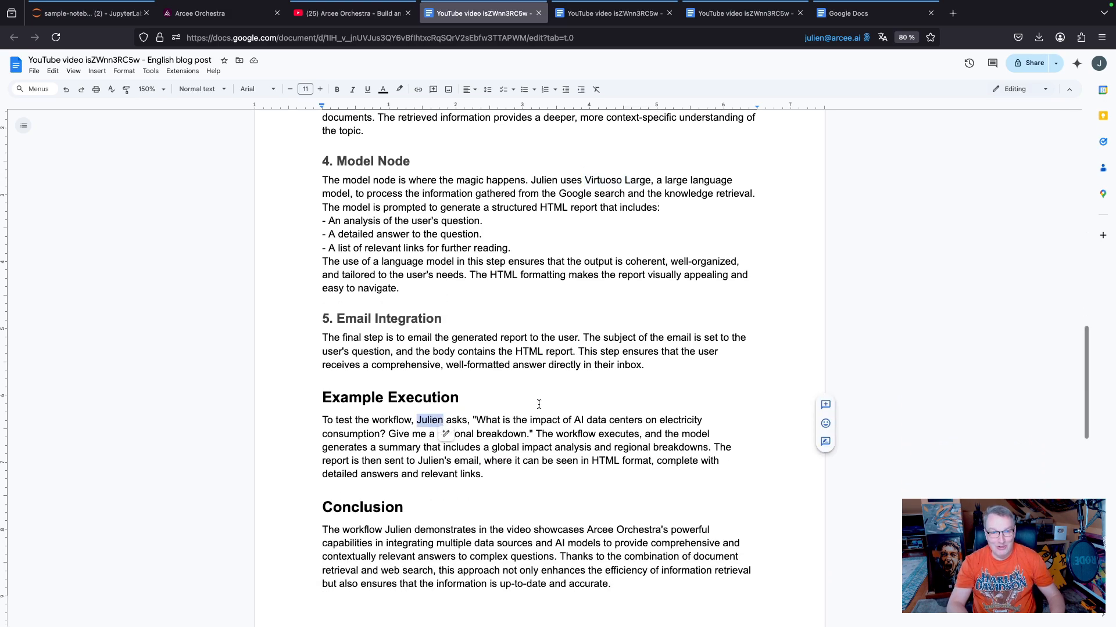
{"action": "scroll", "scroll_direction": "down", "scroll_amount": 3}
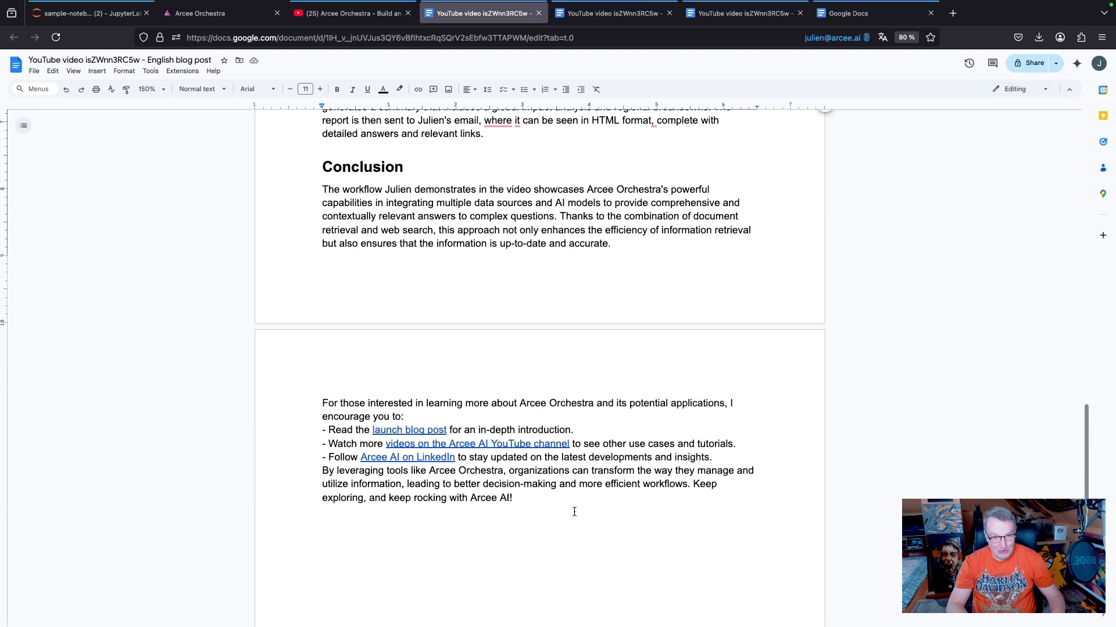
{"action": "scroll", "scroll_direction": "up", "scroll_amount": 3}
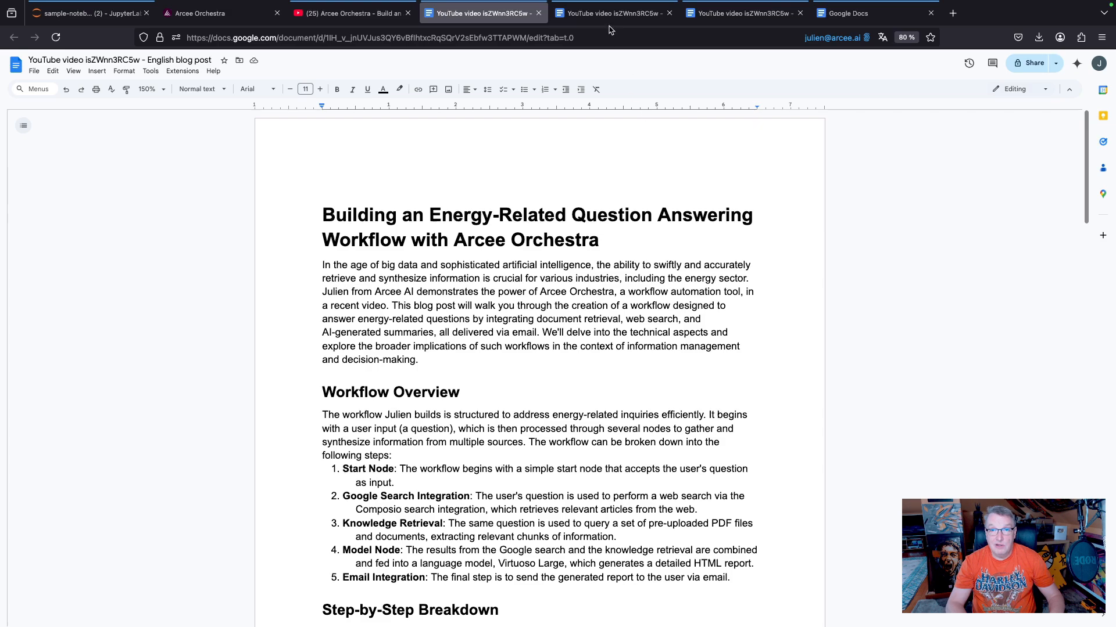
Switch to the Hindi post and read through Gemini's English translation of it.
{"action": "left_click", "coordinate": [614, 13]}
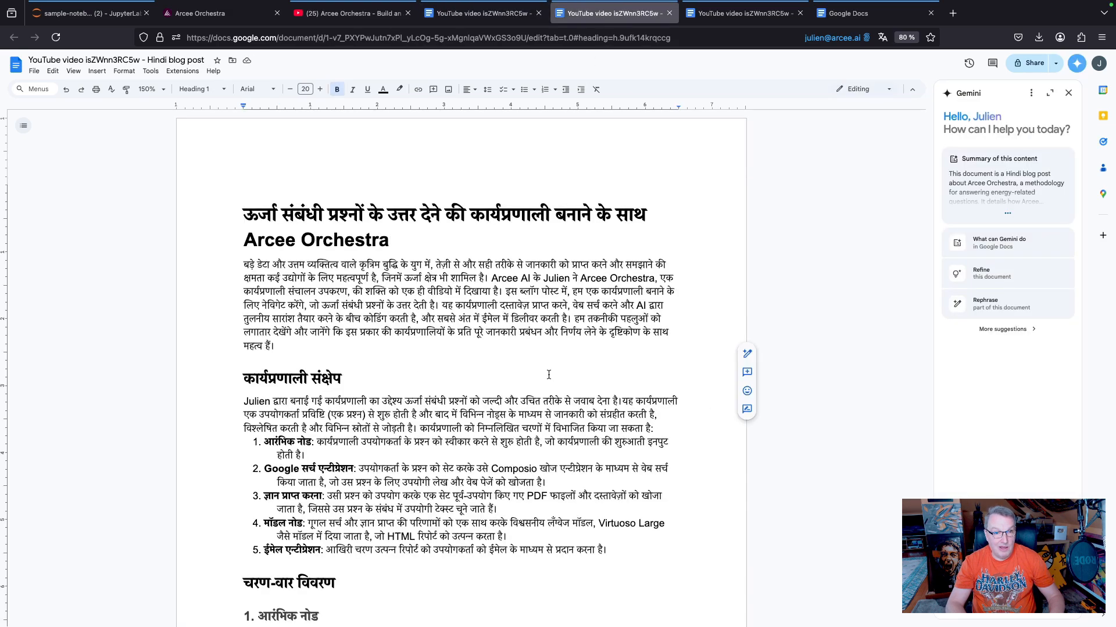
{"action": "mouse_move", "coordinate": [744, 13]}
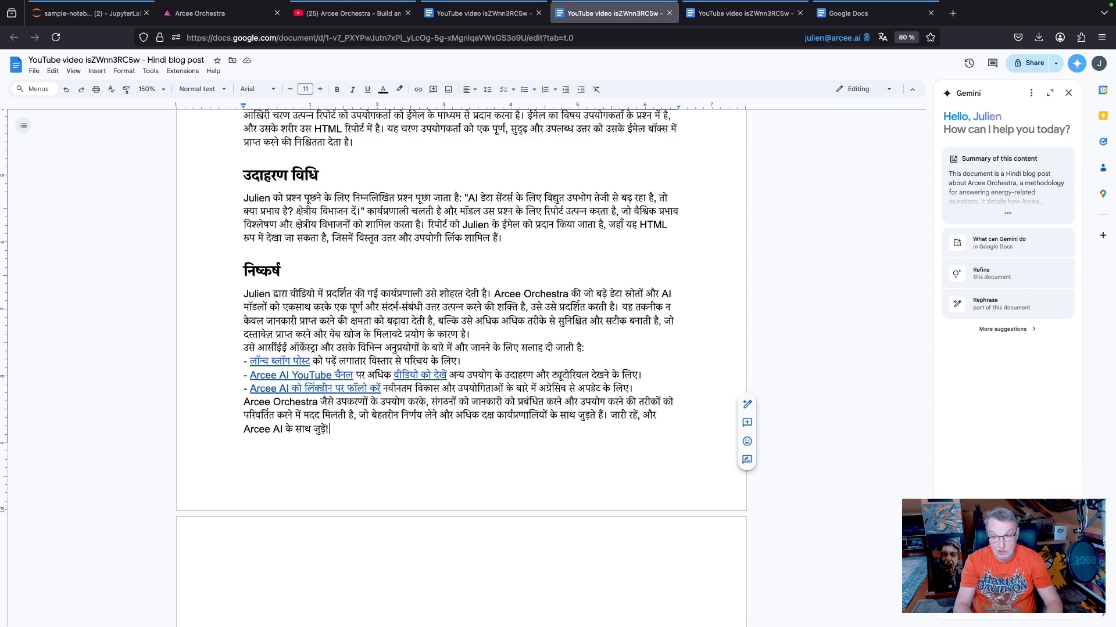
{"action": "left_click", "coordinate": [999, 158]}
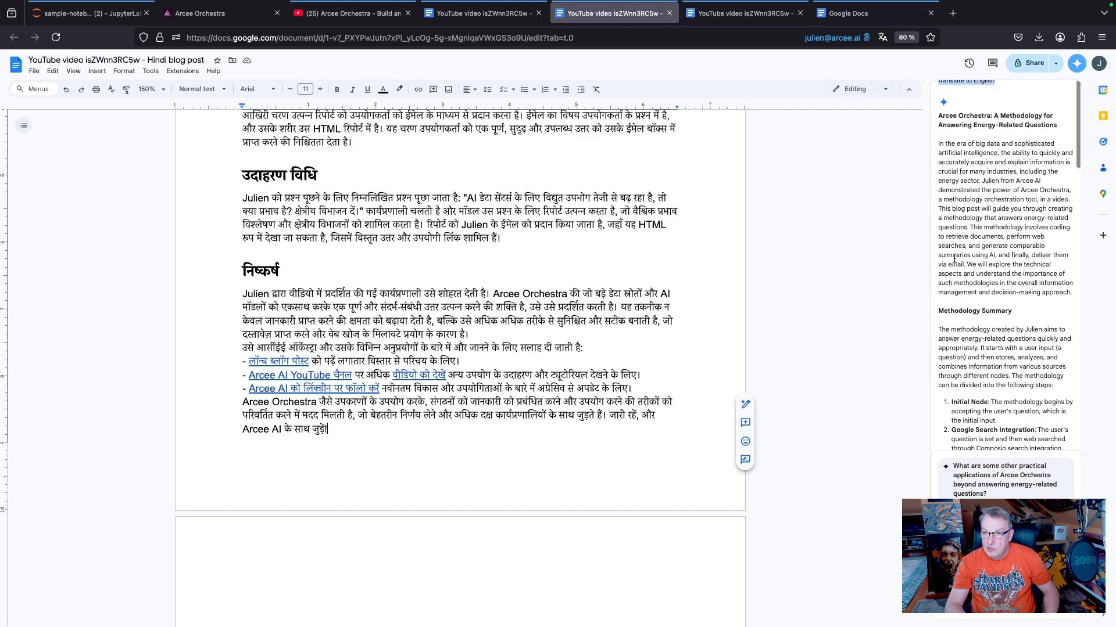
{"action": "scroll", "scroll_direction": "down", "scroll_amount": 3}
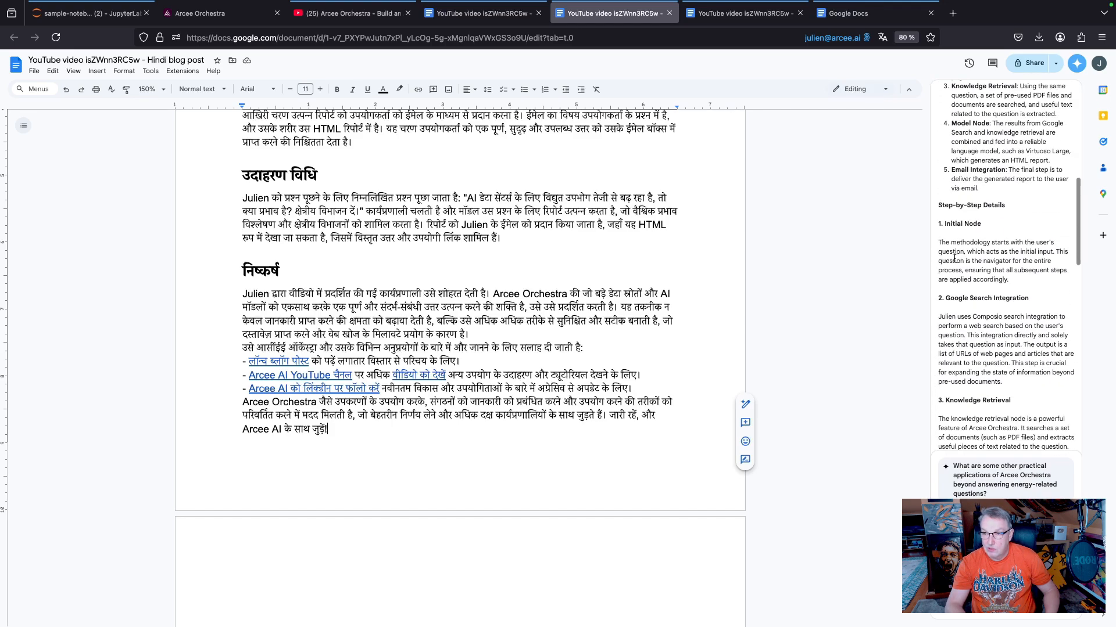
{"action": "scroll", "scroll_direction": "down", "scroll_amount": 3}
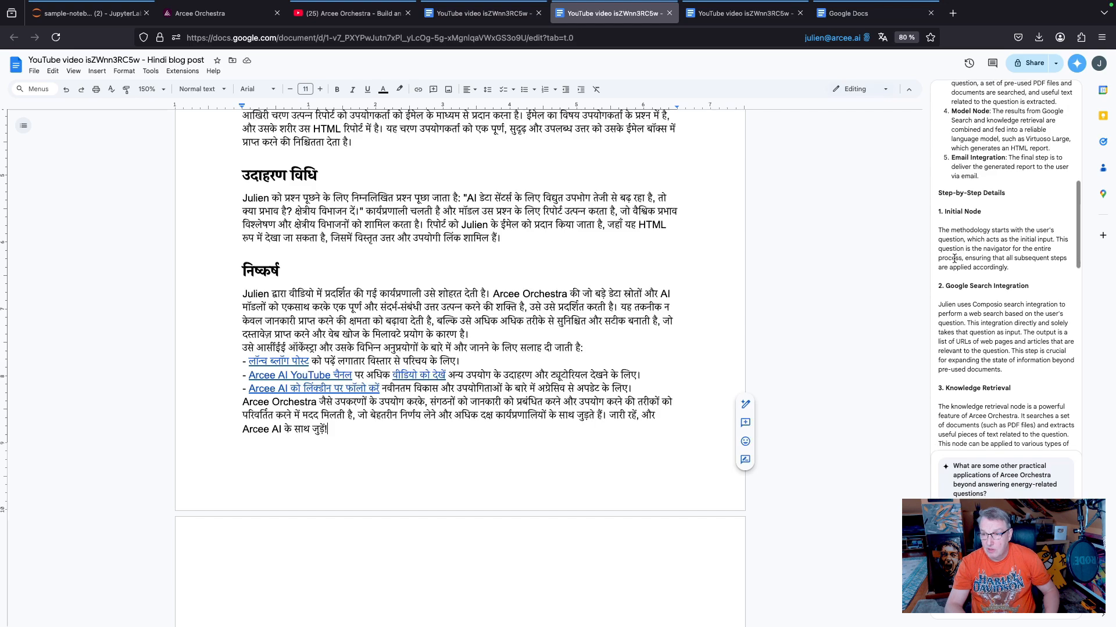
{"action": "scroll", "scroll_direction": "down", "scroll_amount": 3}
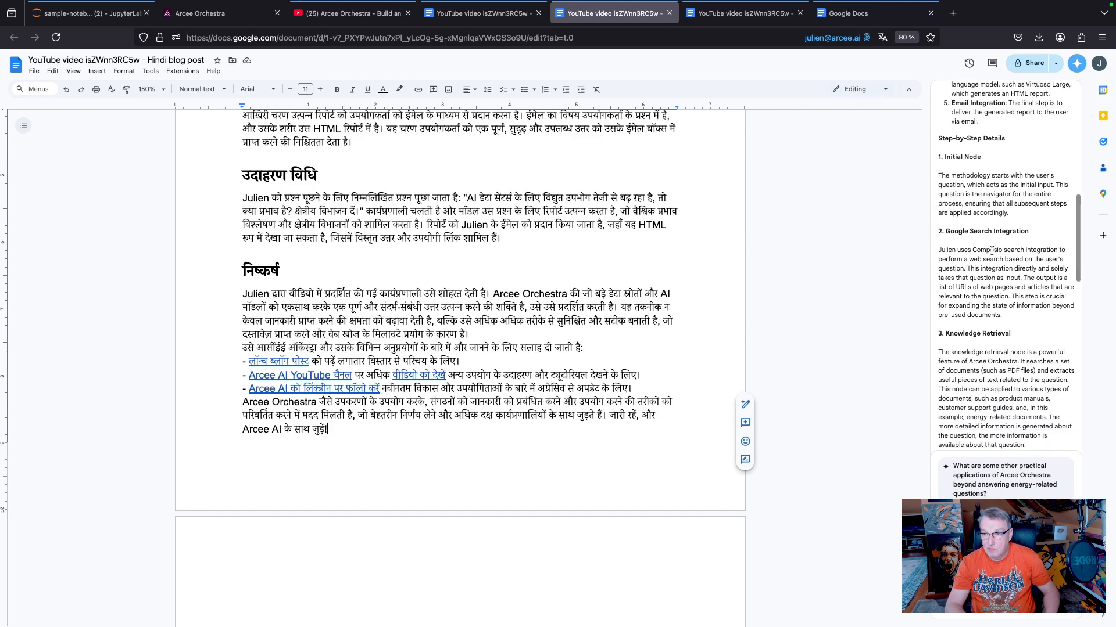
{"action": "scroll", "scroll_direction": "down", "scroll_amount": 3}
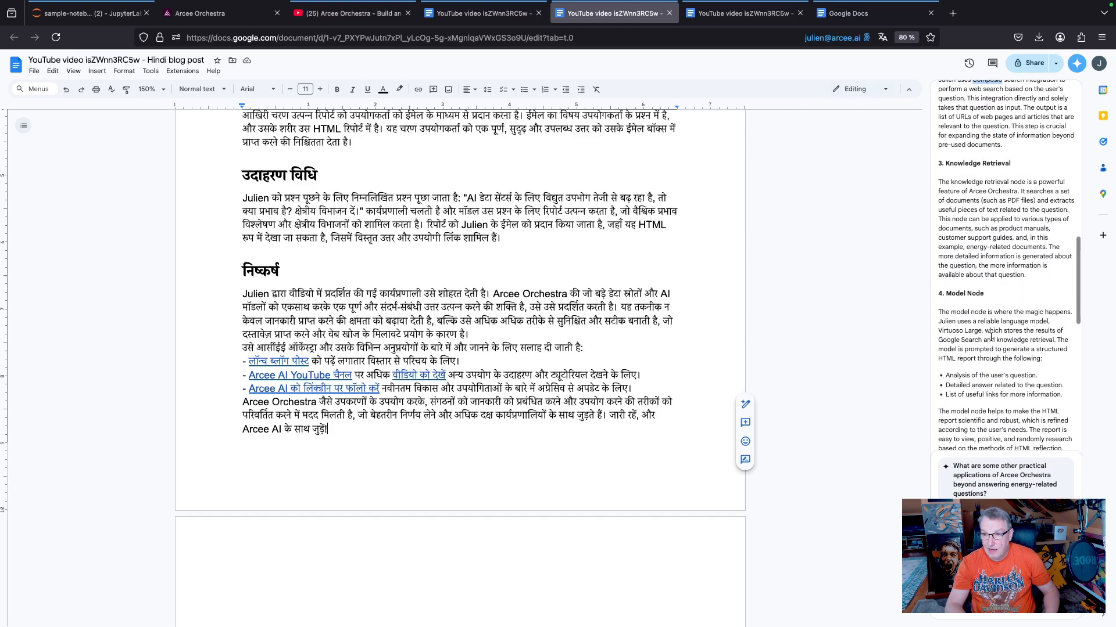
{"action": "scroll", "scroll_direction": "down", "scroll_amount": 3}
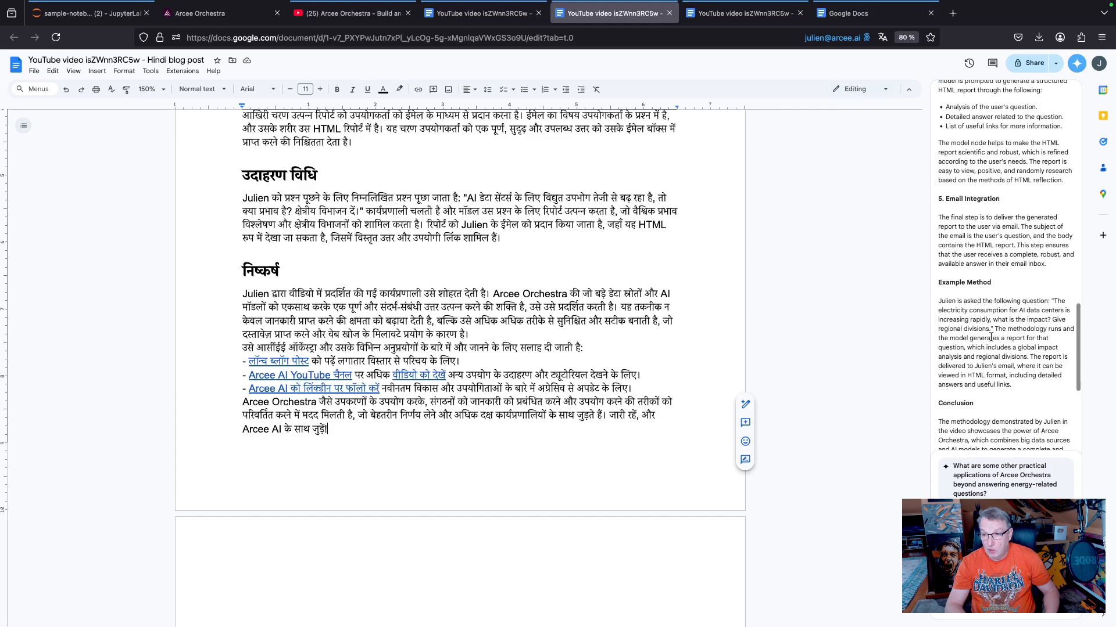
{"action": "scroll", "scroll_direction": "down", "scroll_amount": 3}
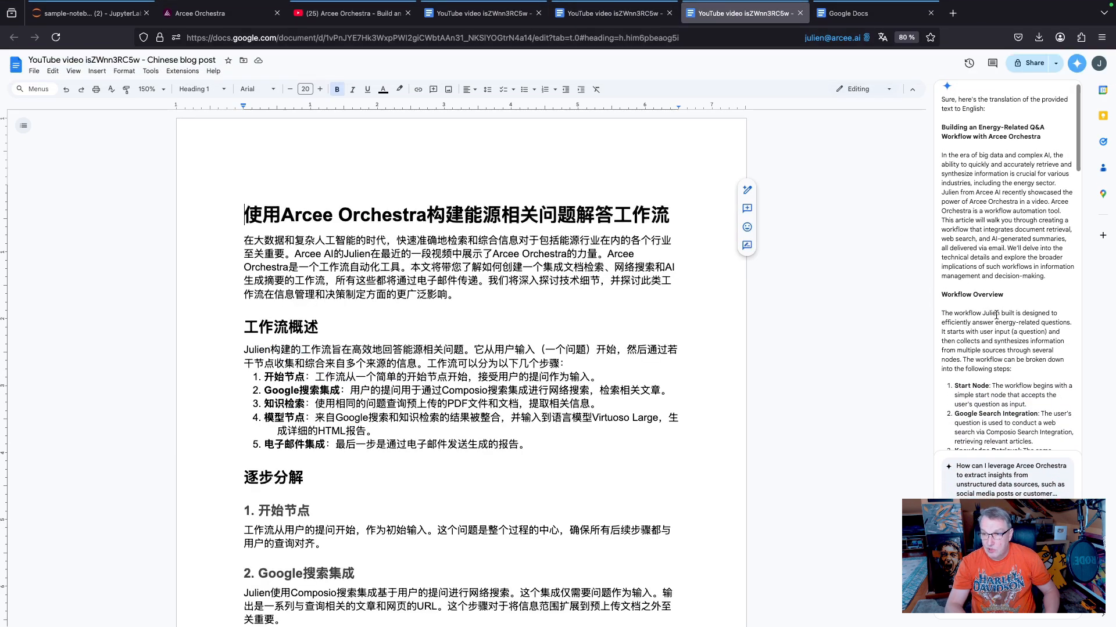
Read Gemini's English translation of the Chinese post, then go back to the Arcee Orchestra workflow.
{"action": "scroll", "scroll_direction": "down", "scroll_amount": 3}
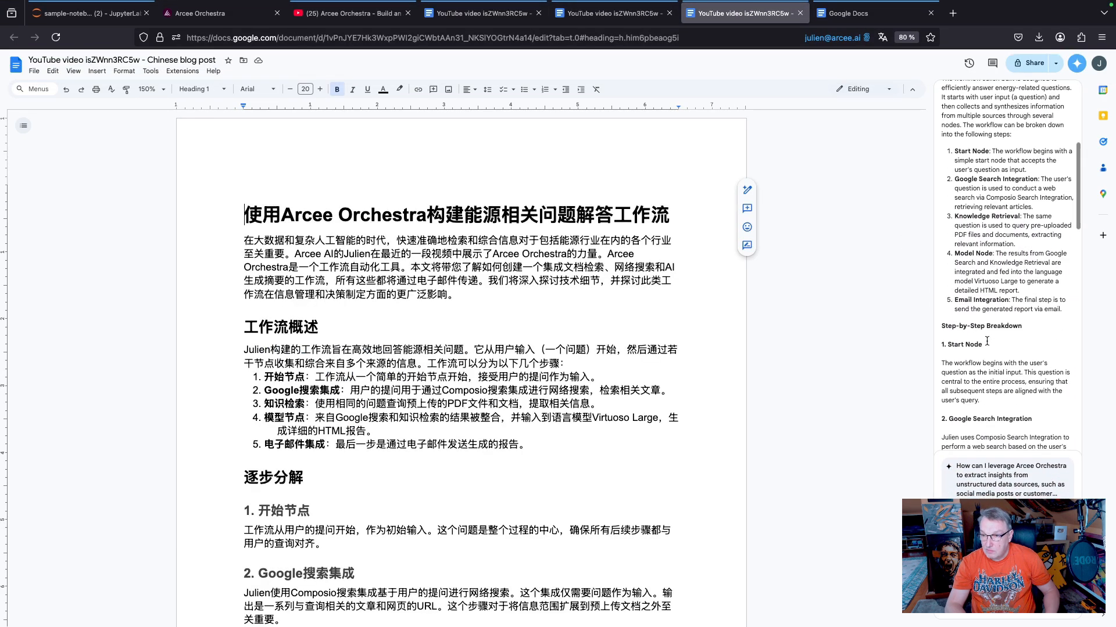
{"action": "scroll", "scroll_direction": "down", "scroll_amount": 3}
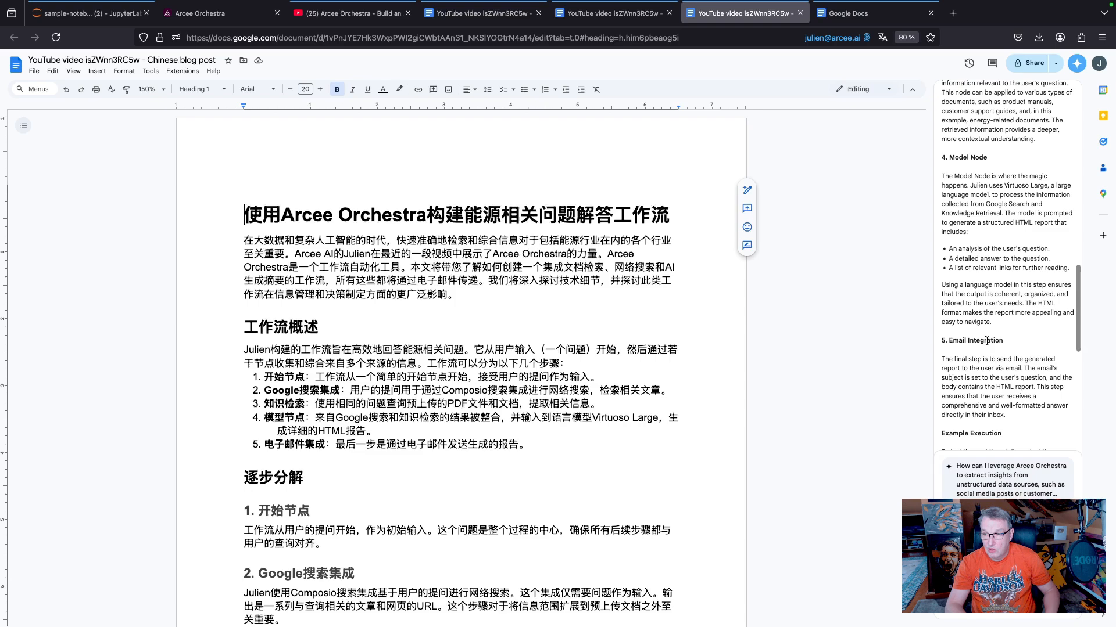
{"action": "scroll", "scroll_direction": "down", "scroll_amount": 3}
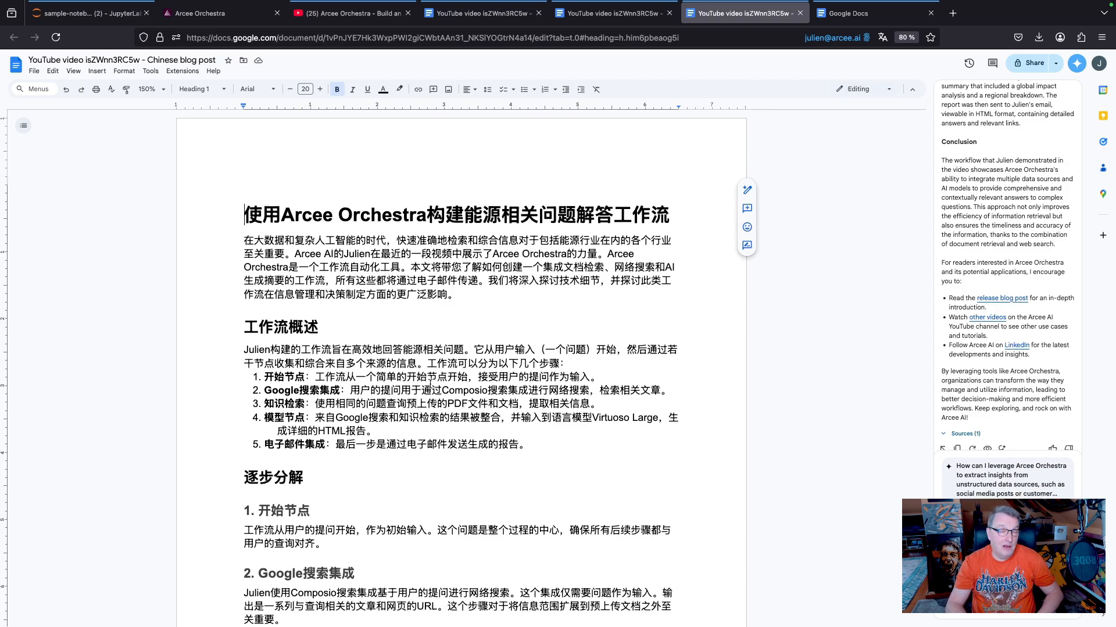
{"action": "mouse_move", "coordinate": [472, 127]}
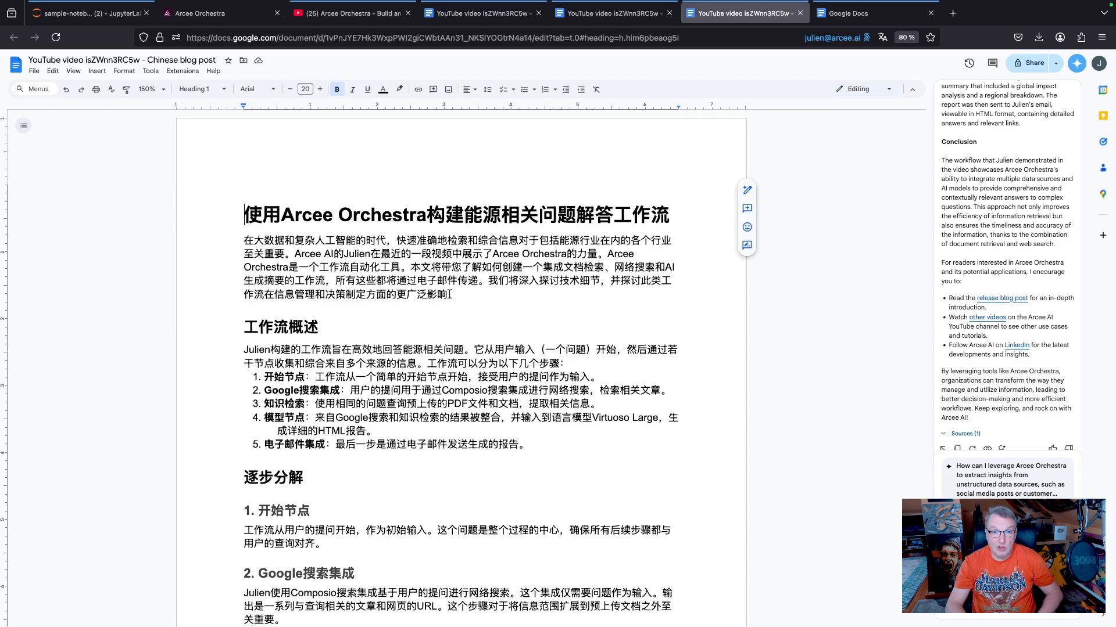
{"action": "mouse_move", "coordinate": [483, 318]}
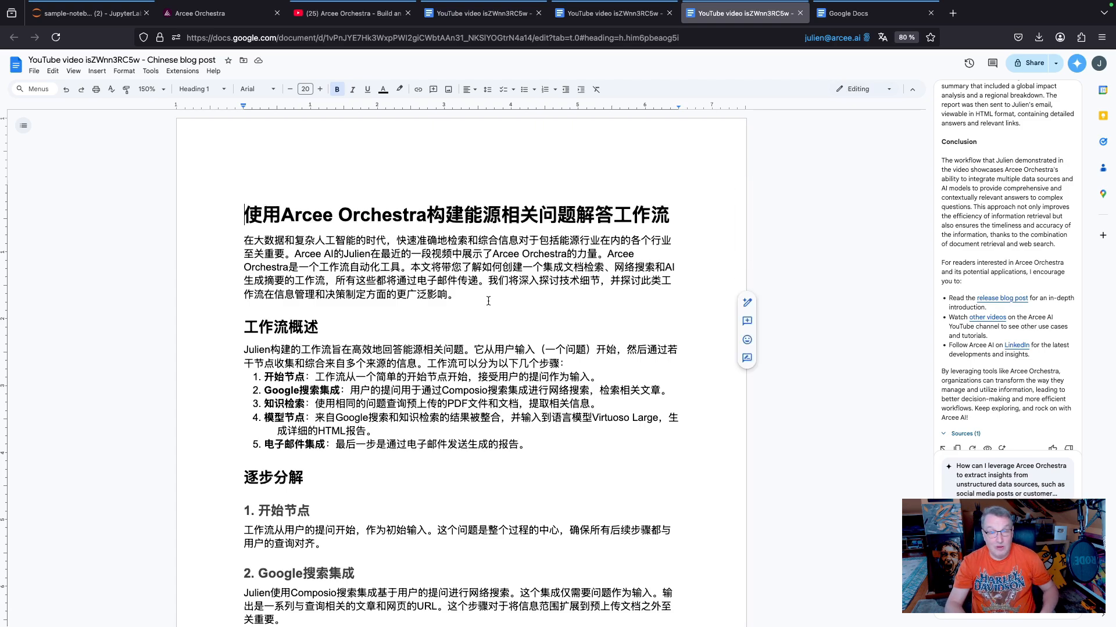
{"action": "left_click", "coordinate": [459, 296]}
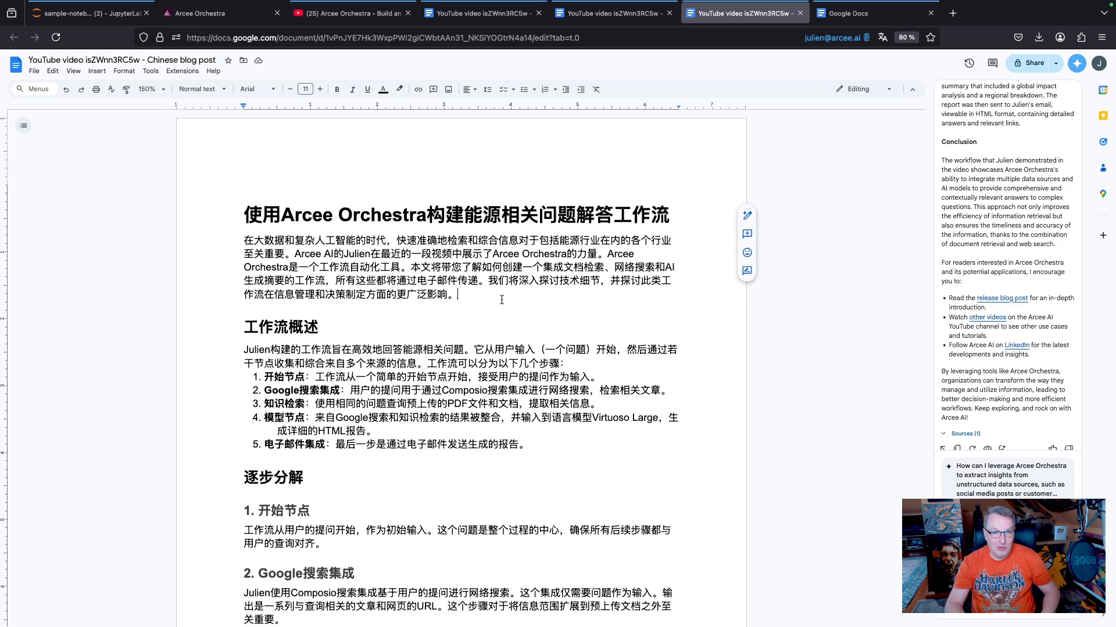
{"action": "left_click", "coordinate": [206, 13]}
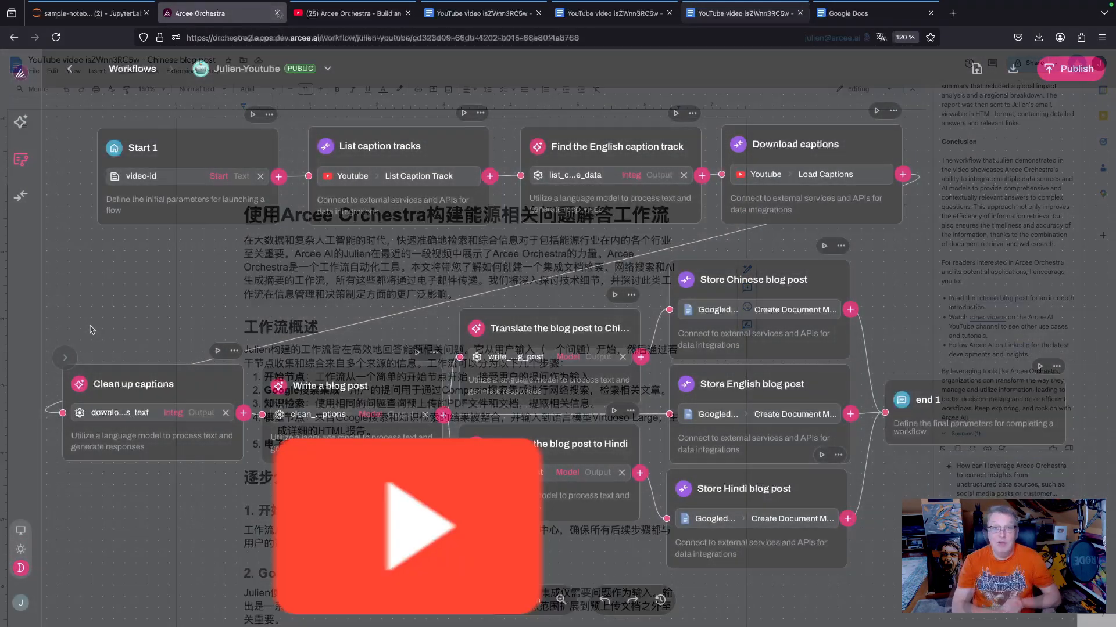